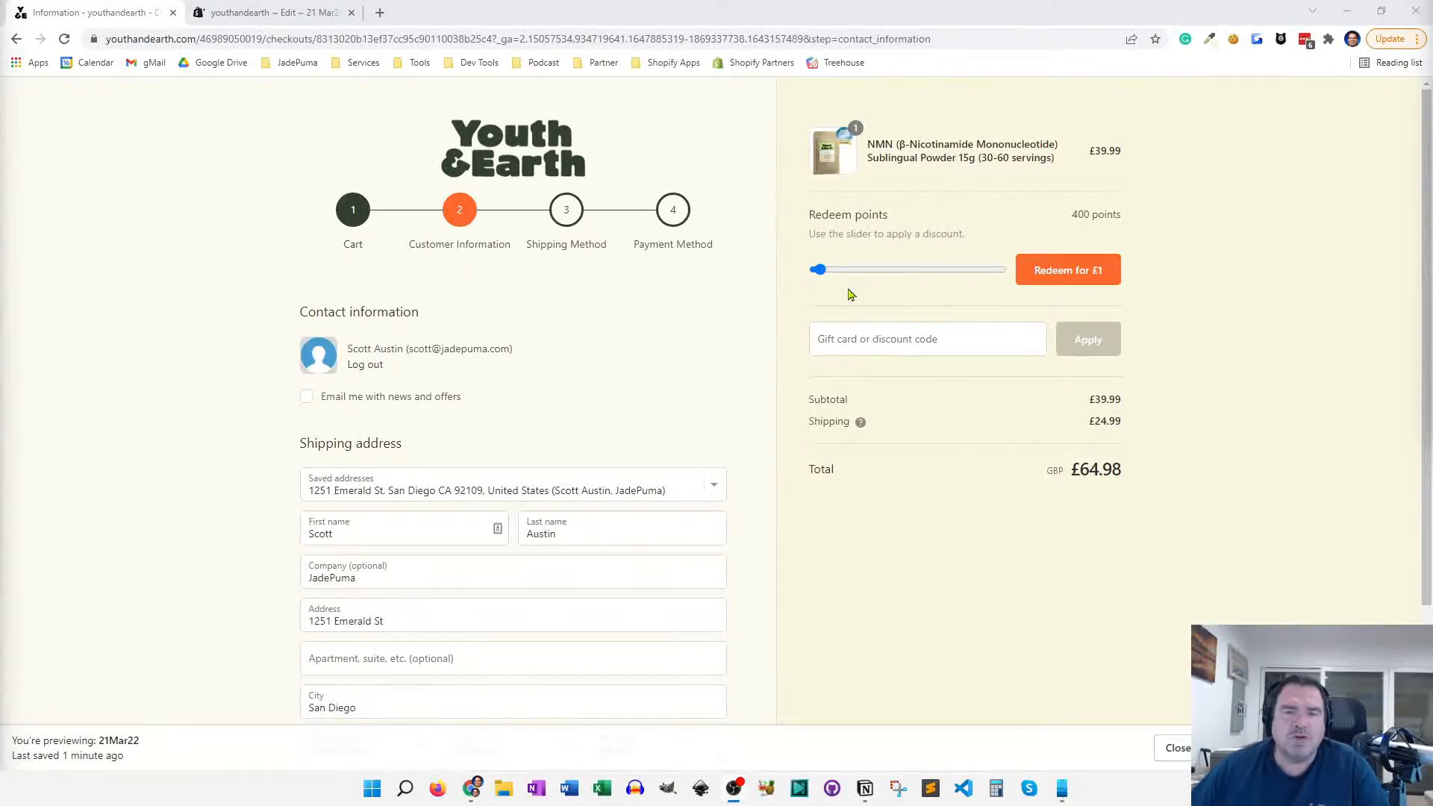
pyautogui.moveTo(806, 245)
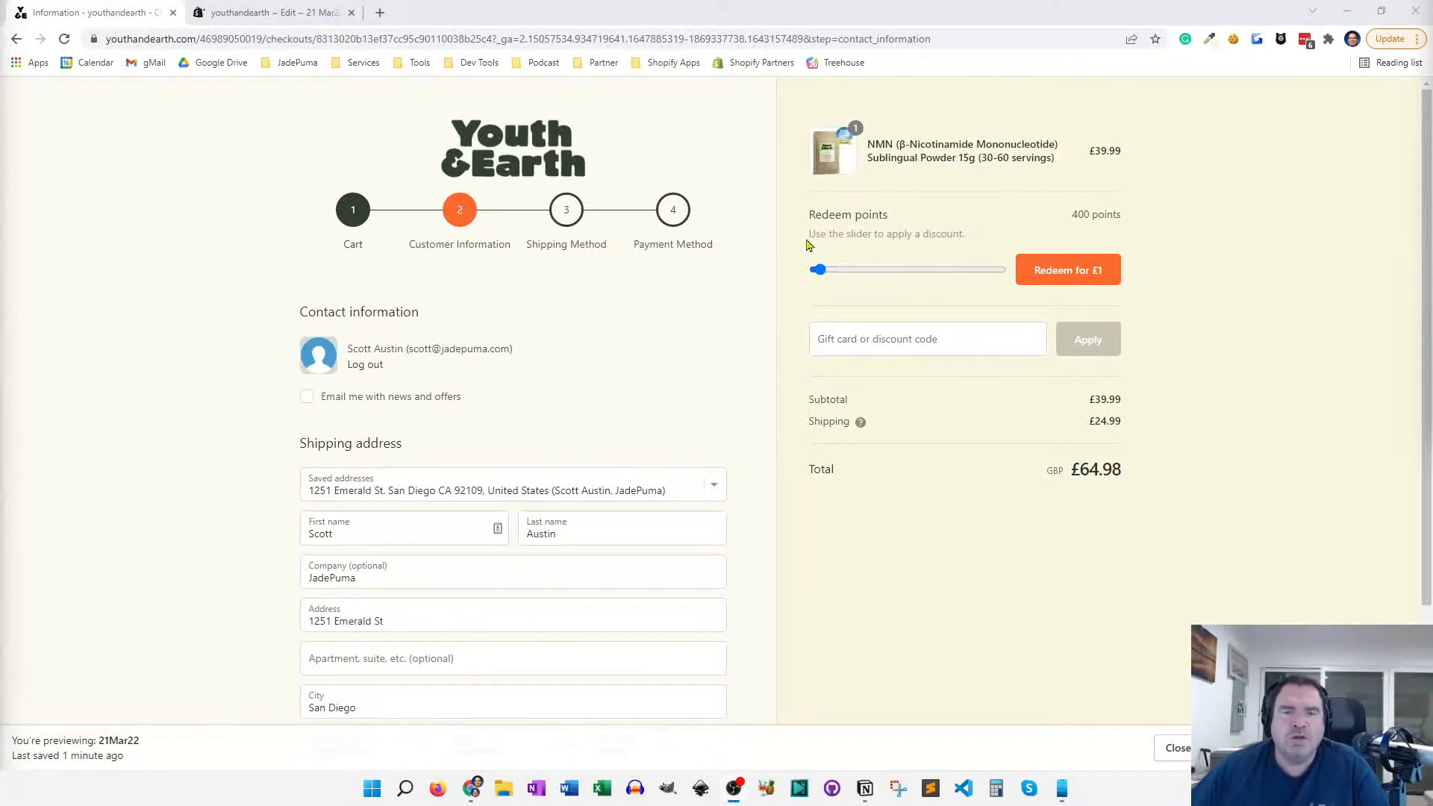
pyautogui.moveTo(456, 242)
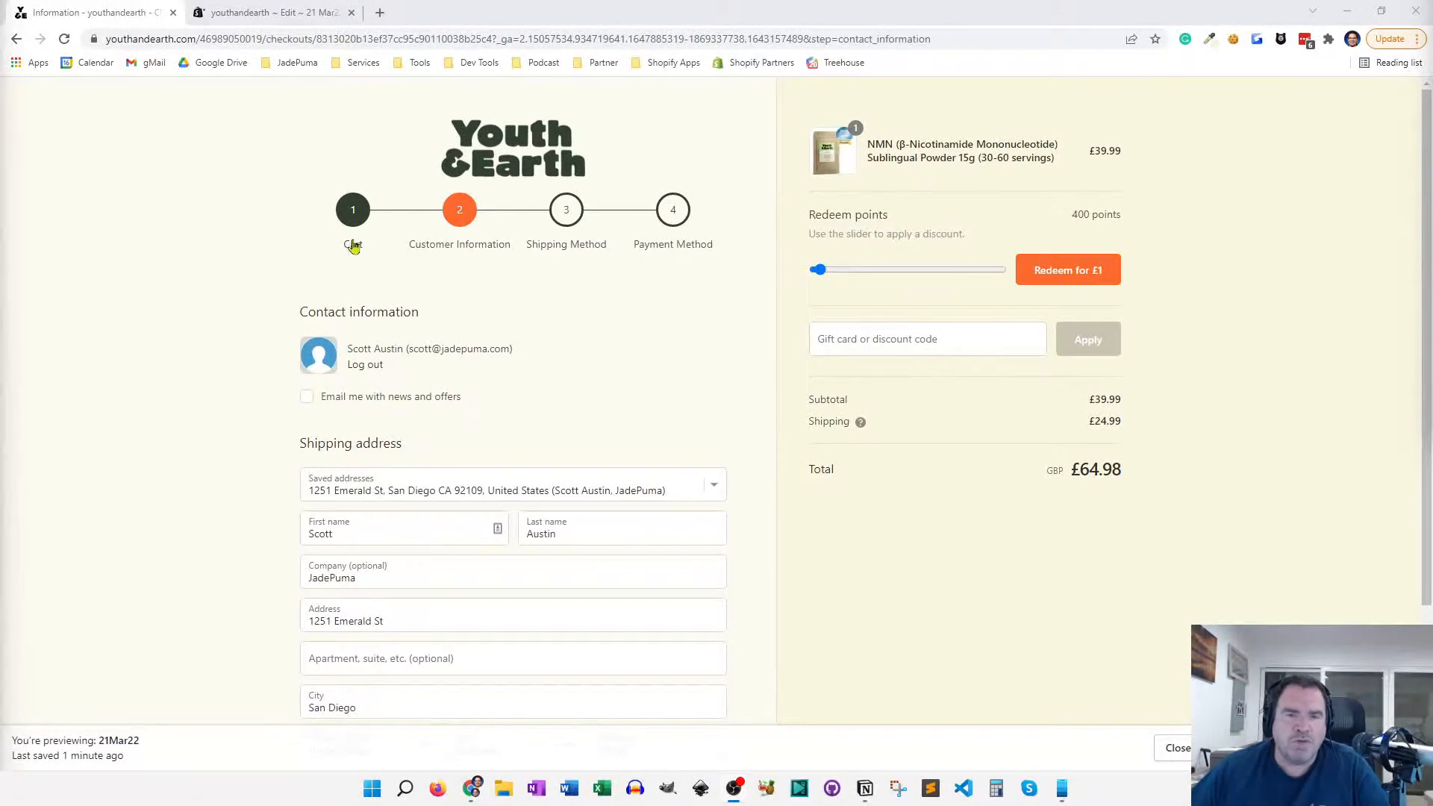
pyautogui.moveTo(352, 217)
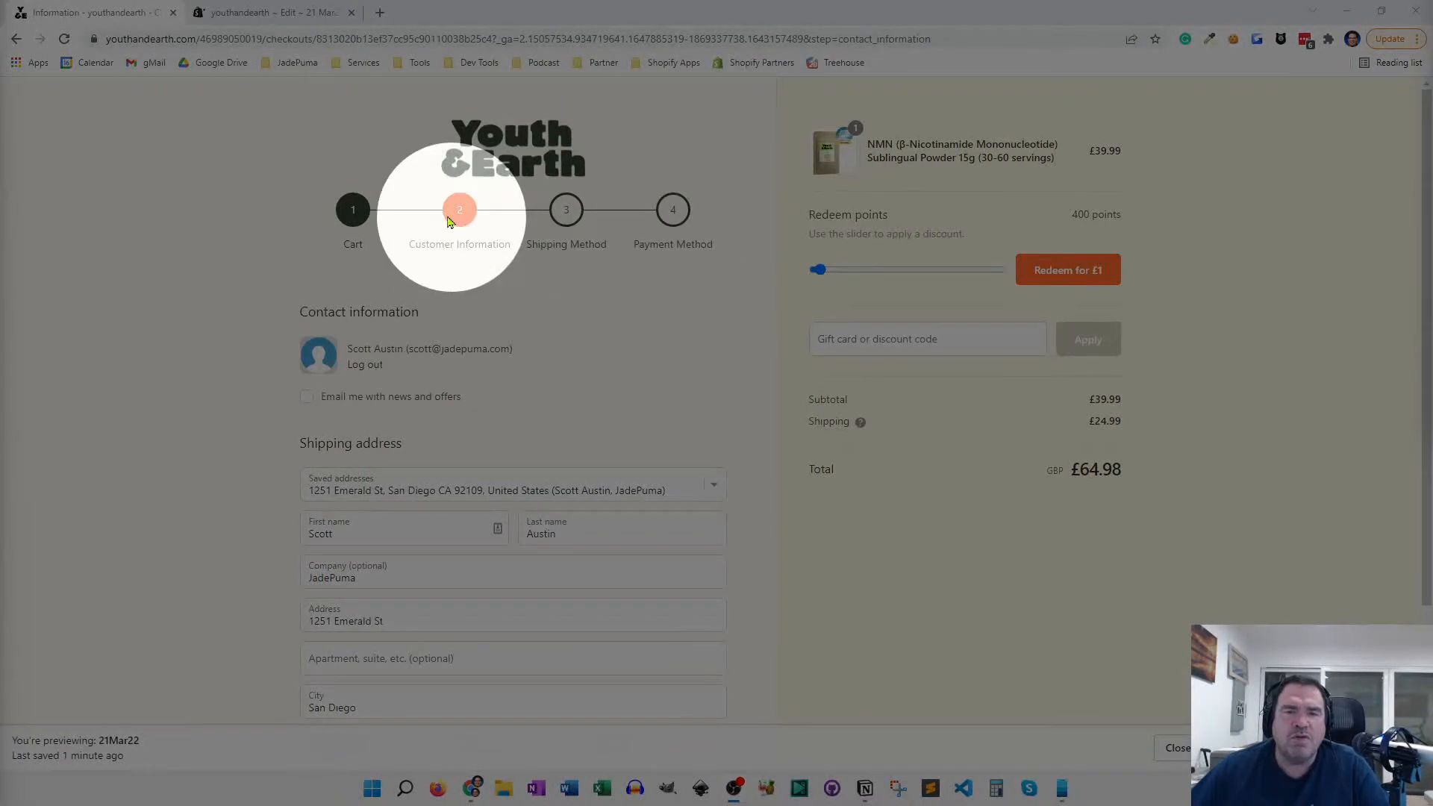
pyautogui.moveTo(430, 219)
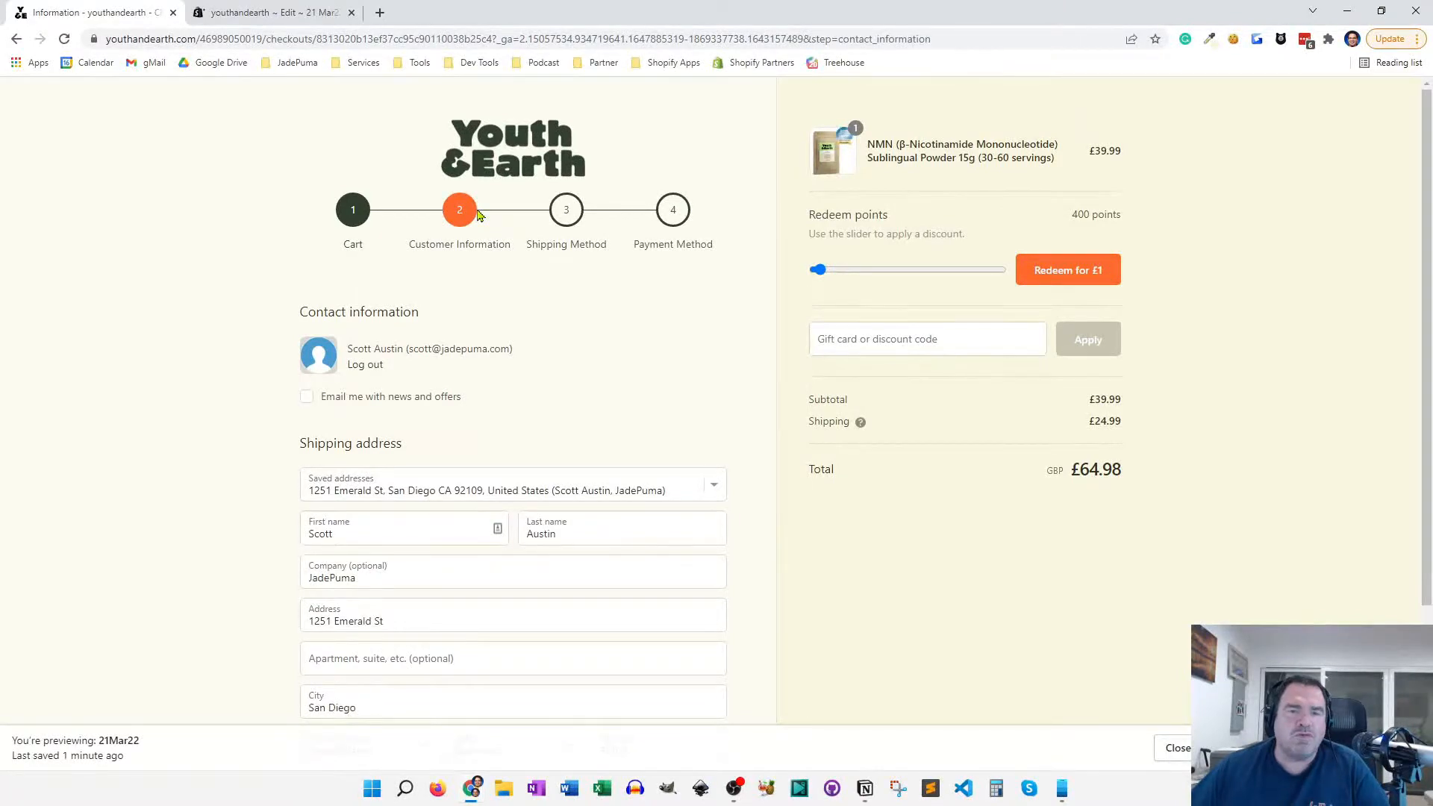
pyautogui.moveTo(443, 219)
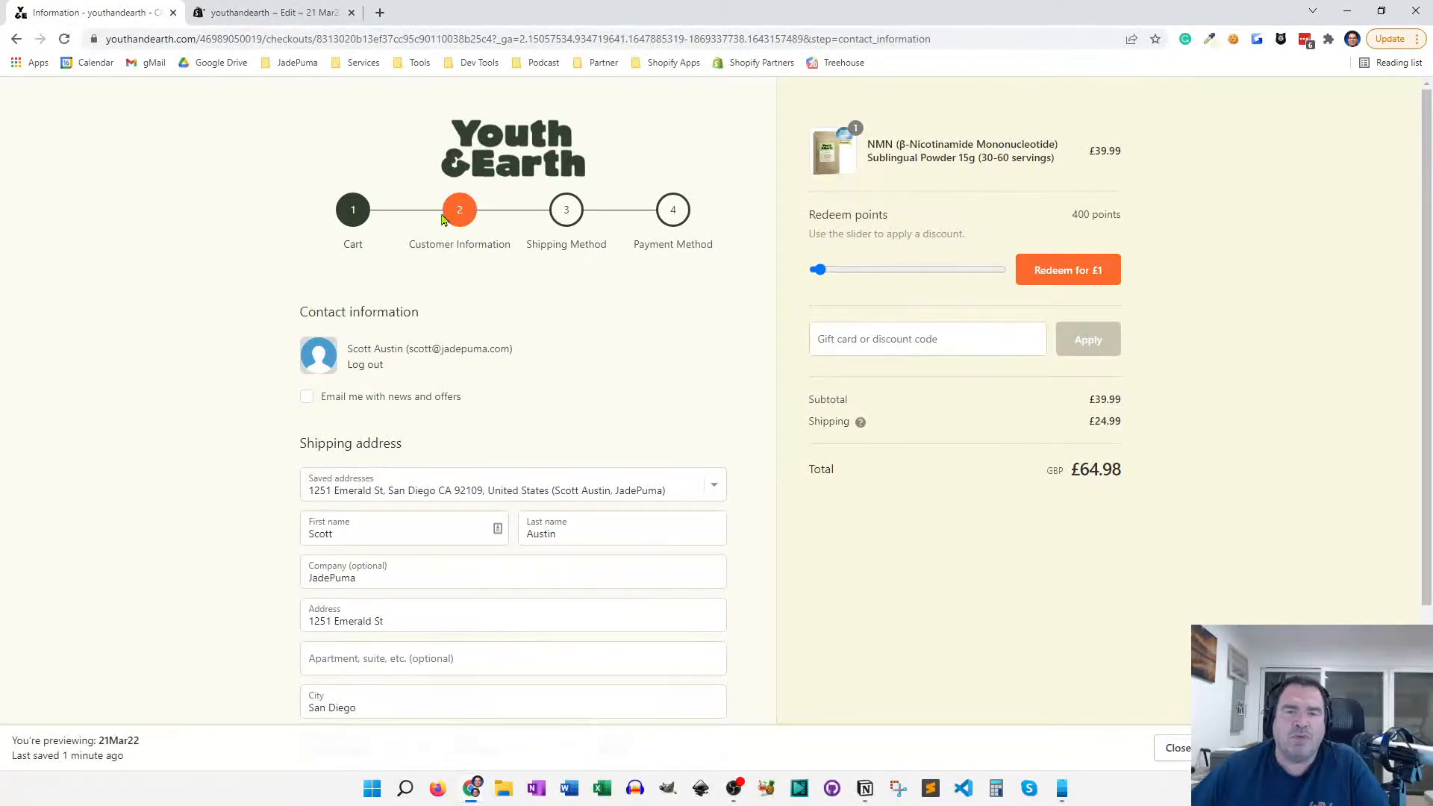
pyautogui.moveTo(498, 233)
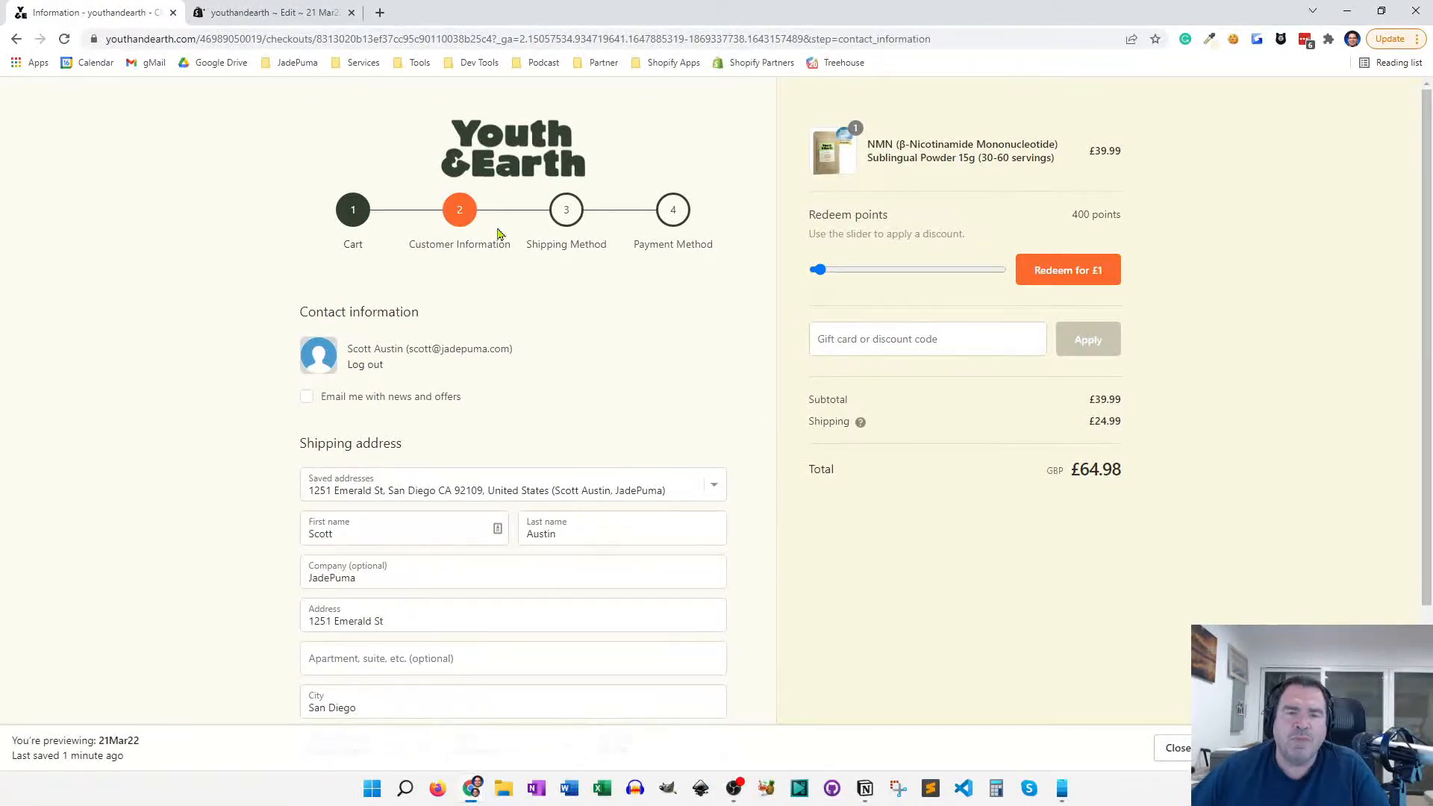
pyautogui.moveTo(542, 198)
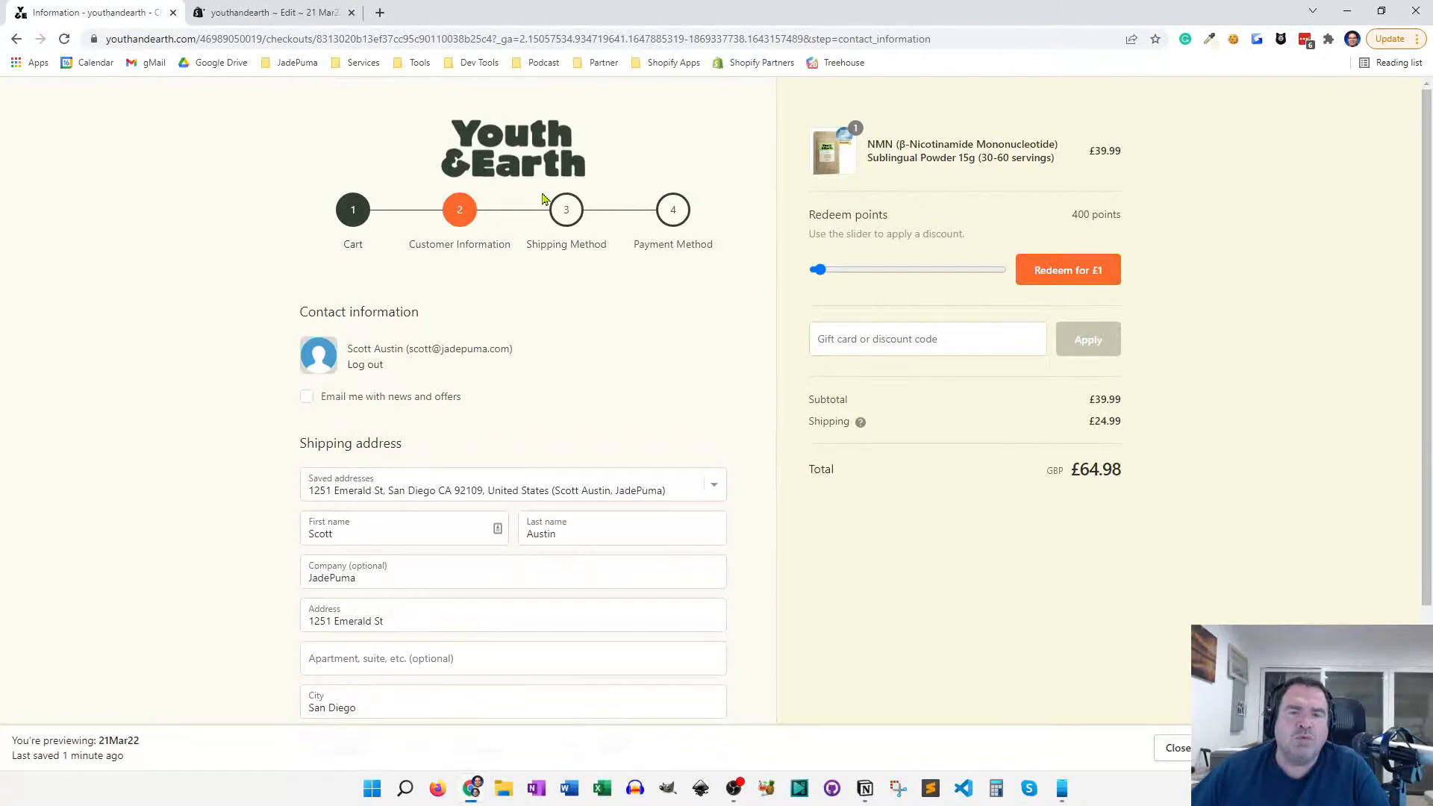
pyautogui.moveTo(382, 222)
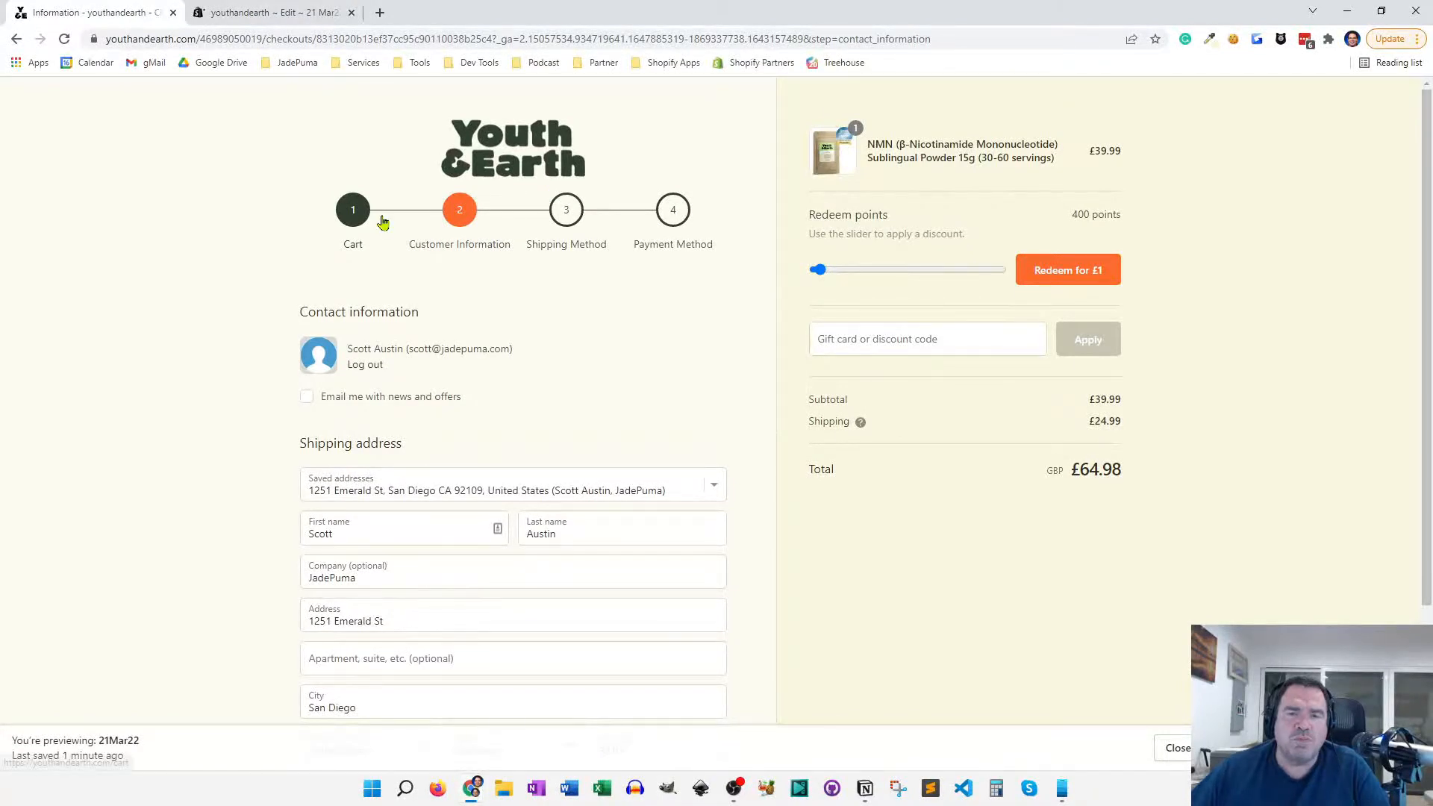
pyautogui.moveTo(685, 231)
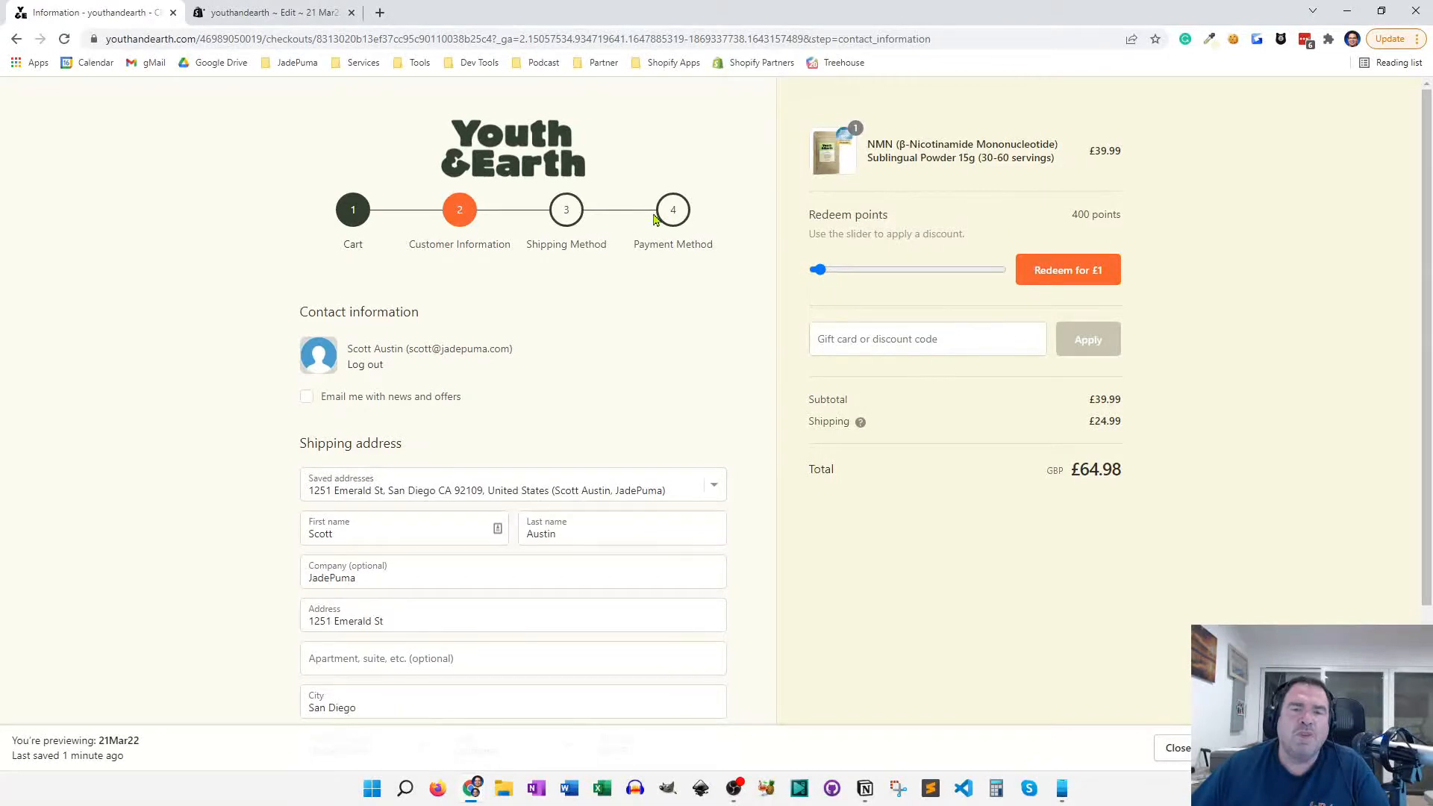
pyautogui.moveTo(675, 227)
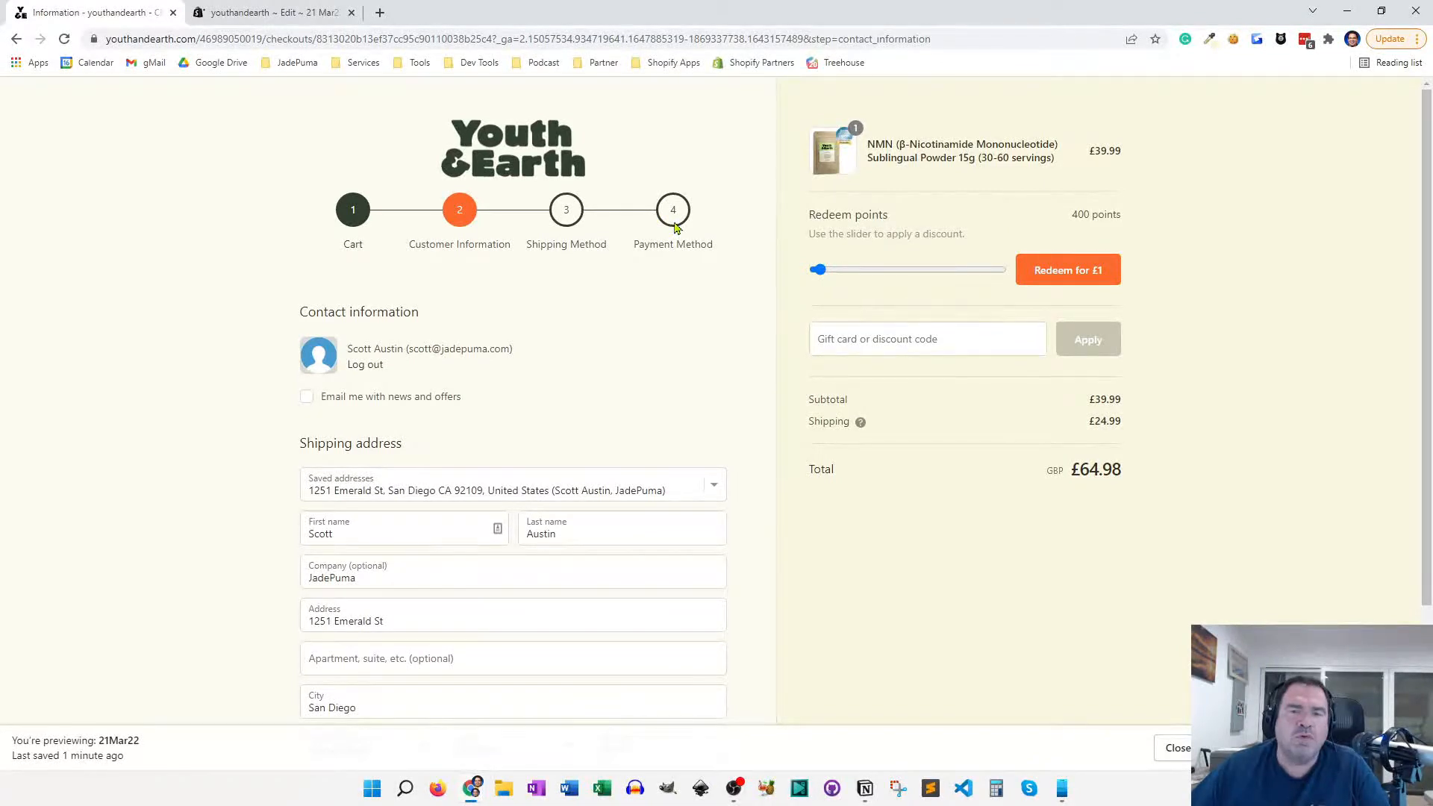
pyautogui.moveTo(639, 215)
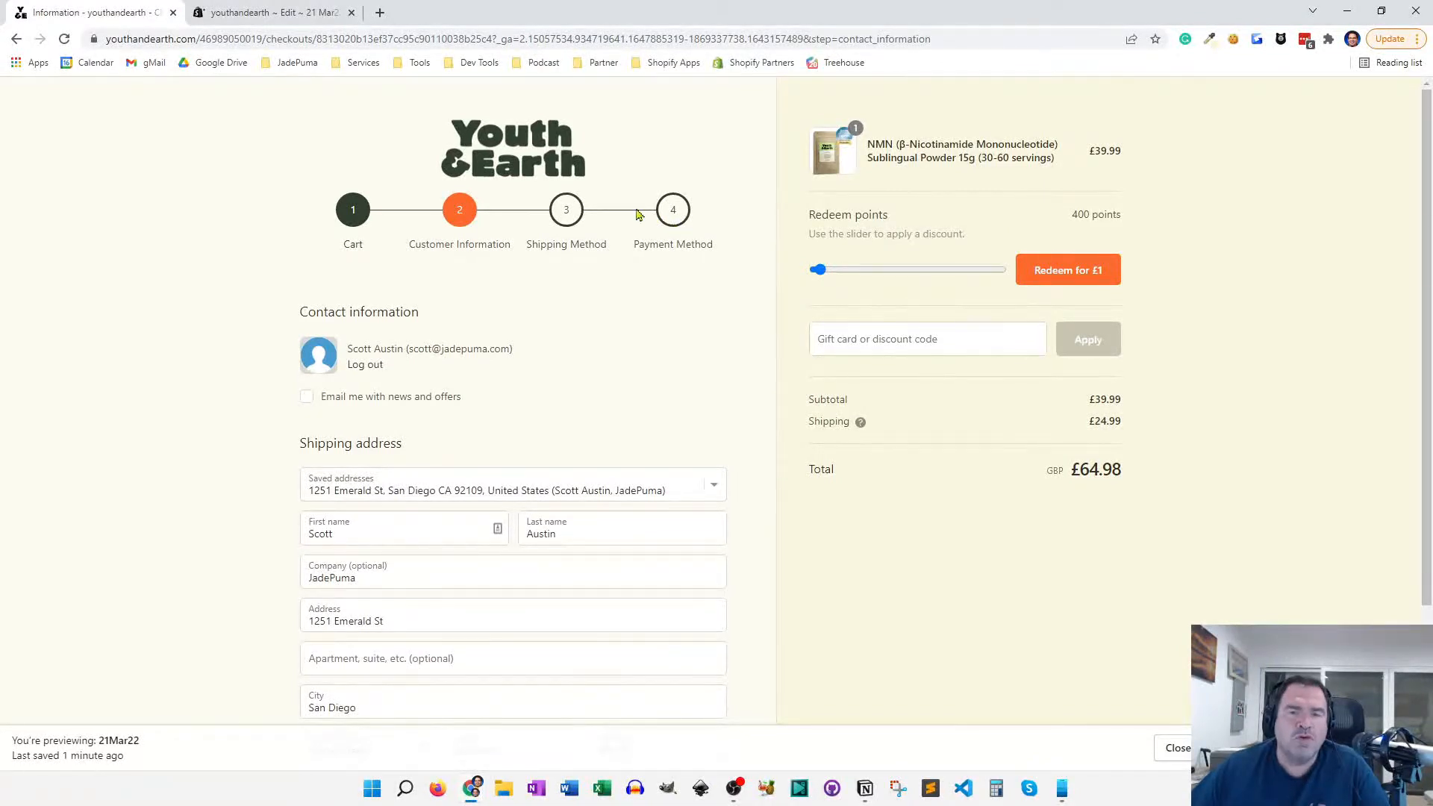
pyautogui.moveTo(622, 222)
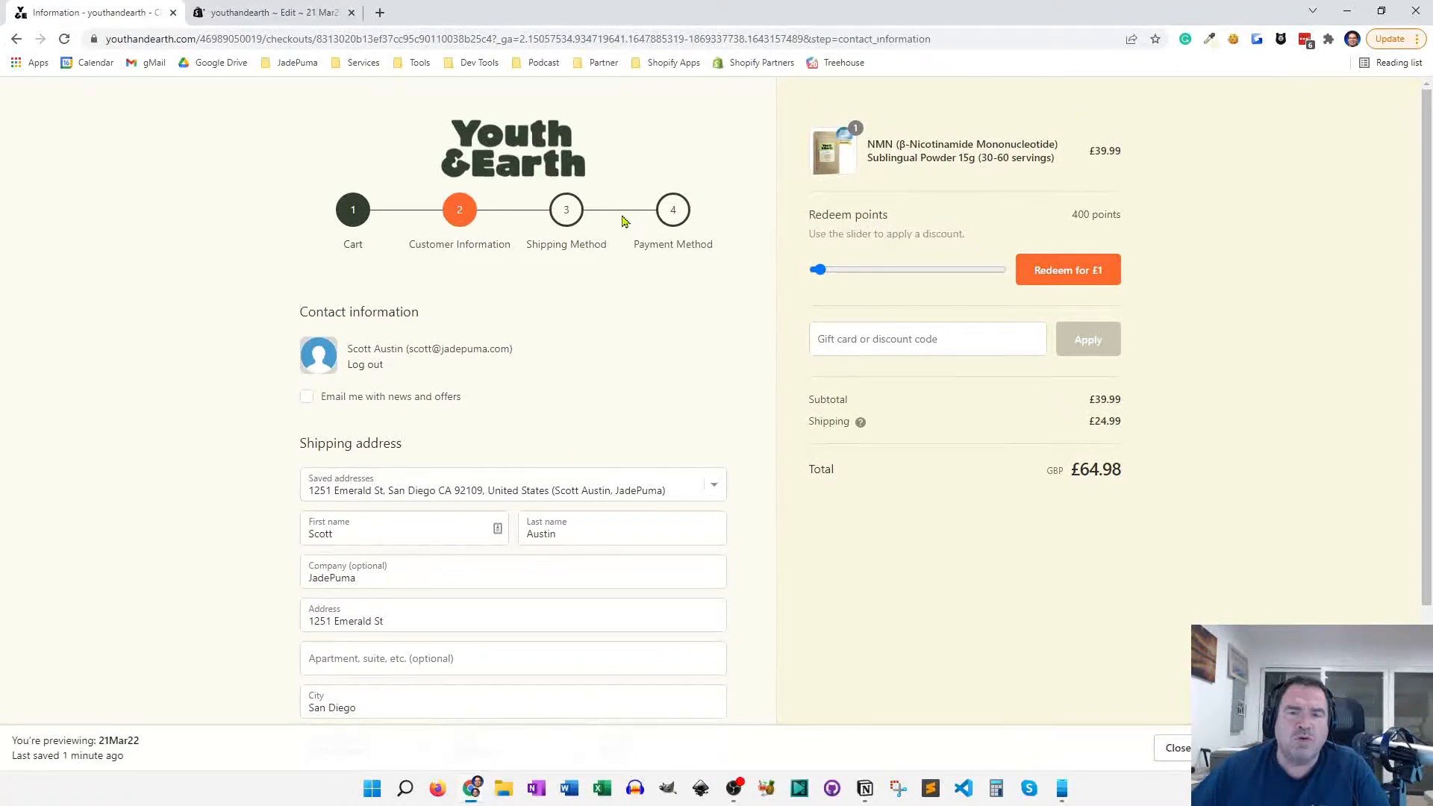
# Compare the breadcrumbs snippet with checkout.liquid and mark the render 'checkout-breadcrumbs' line.
pyautogui.click(265, 12)
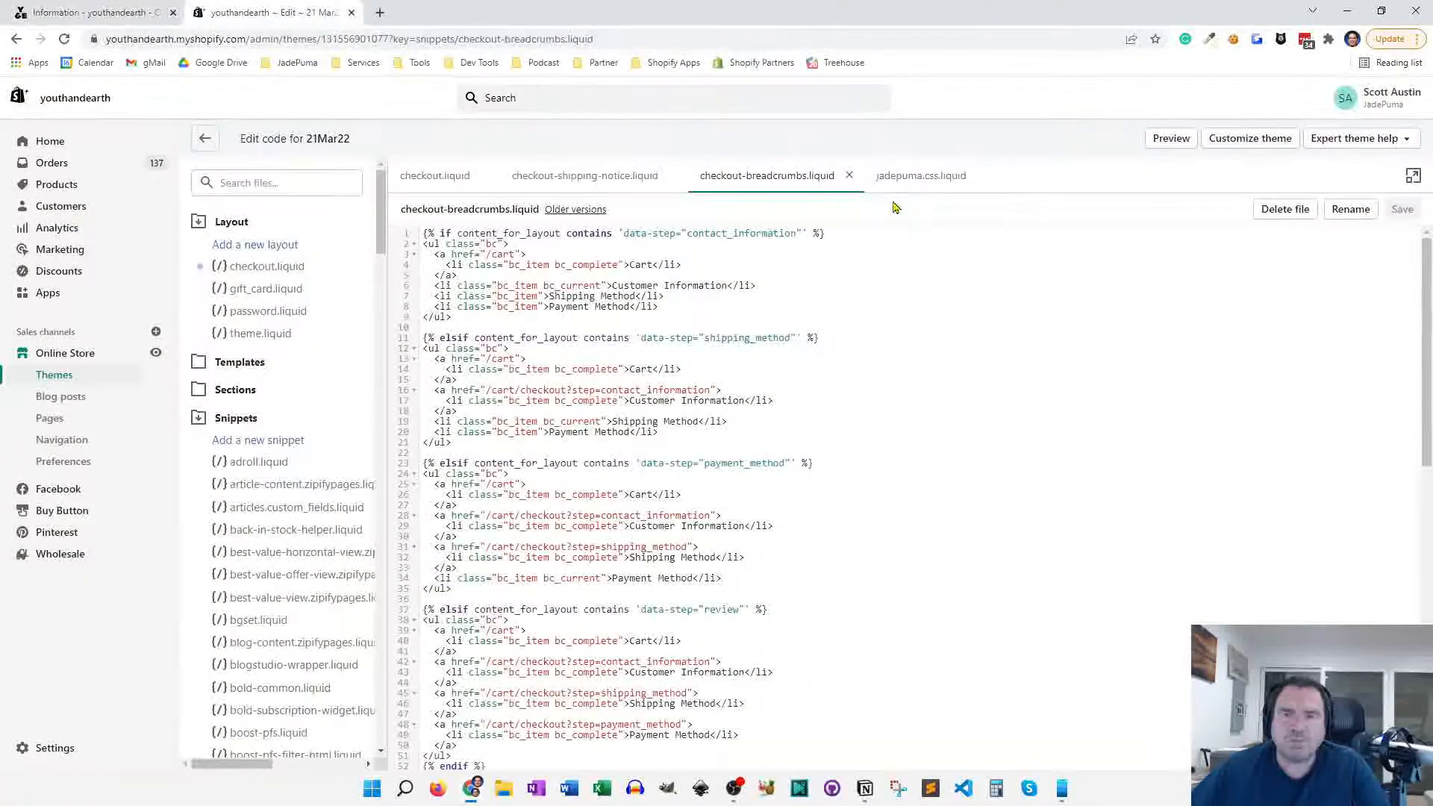
pyautogui.moveTo(768, 175)
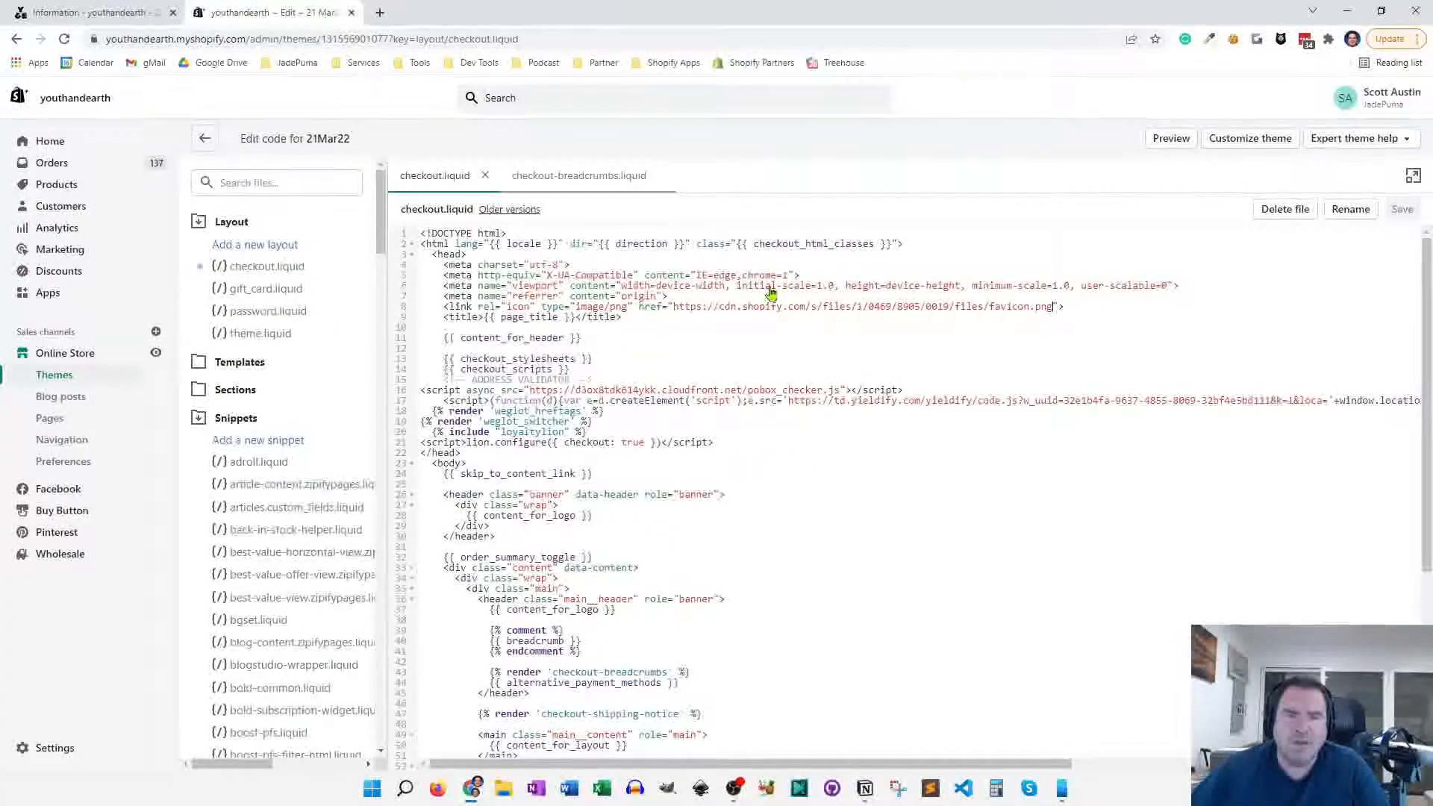
pyautogui.click(578, 174)
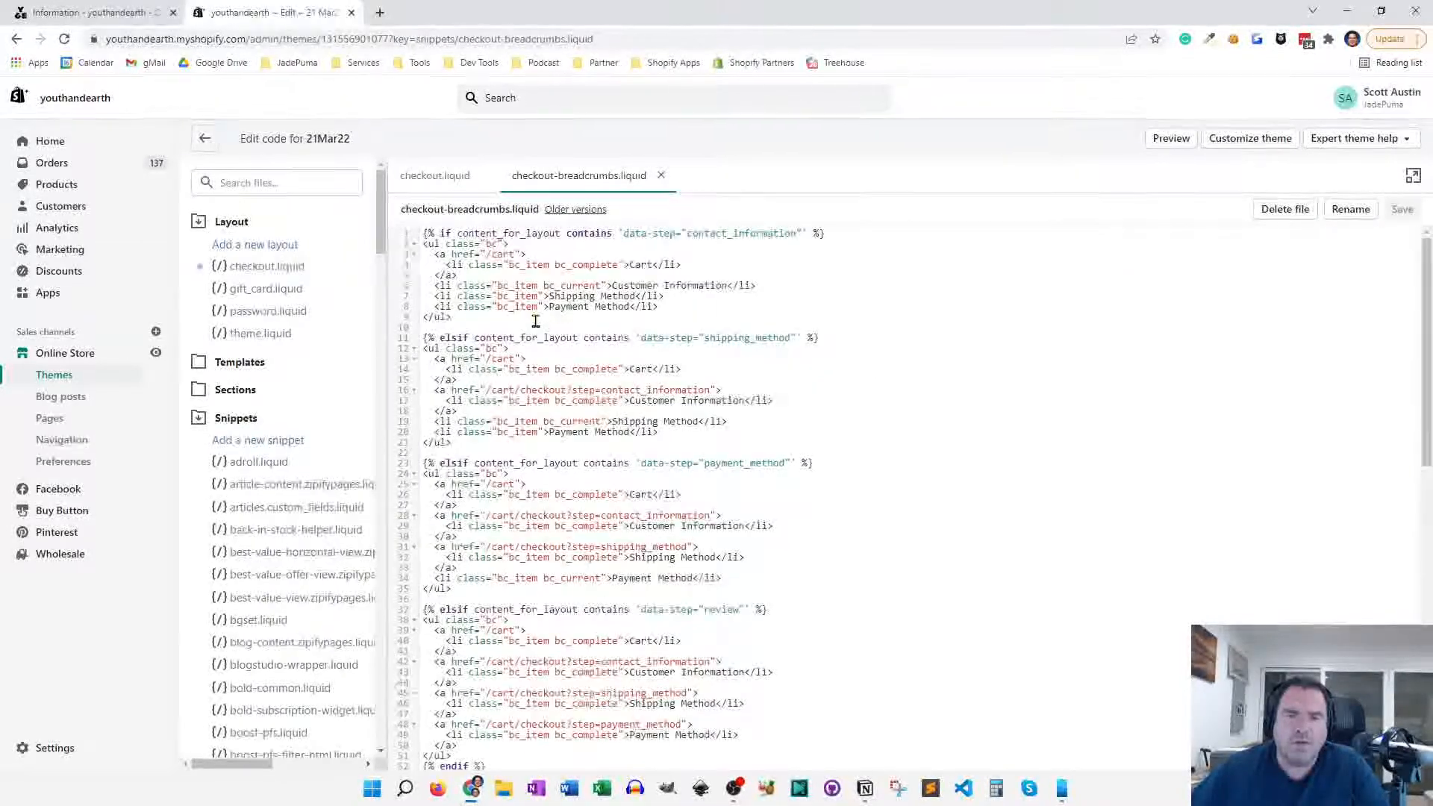
pyautogui.click(435, 174)
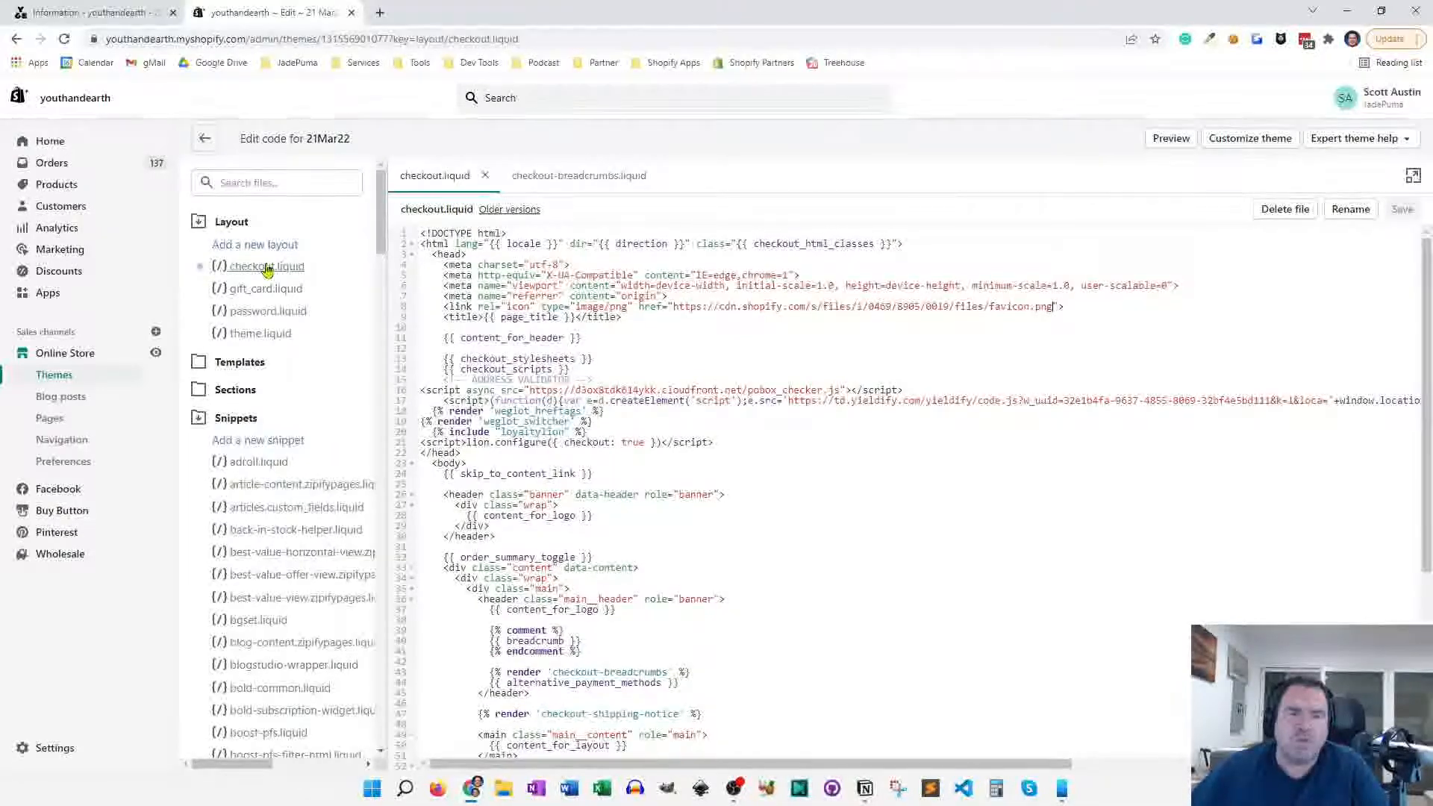
pyautogui.moveTo(267, 265)
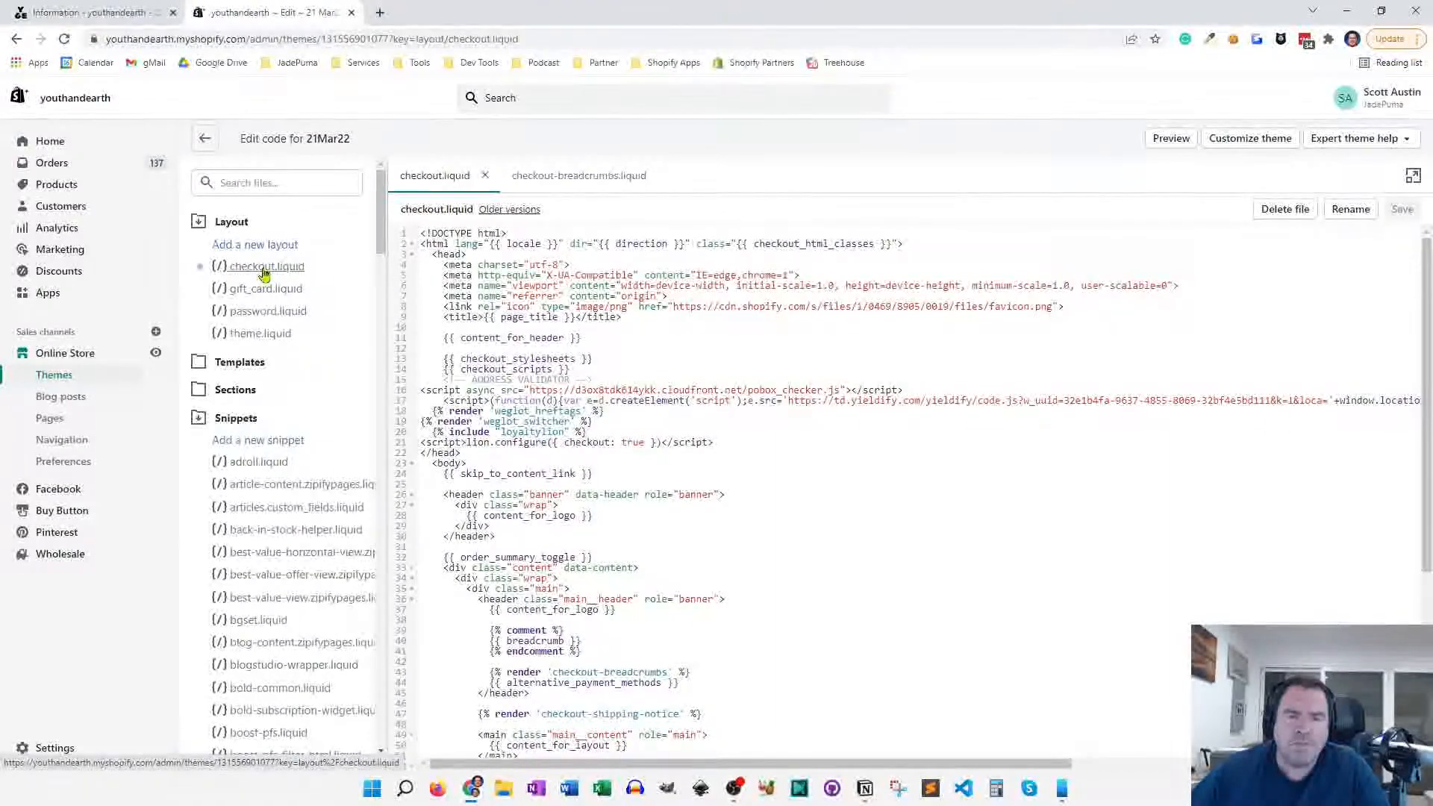
pyautogui.scroll(-3)
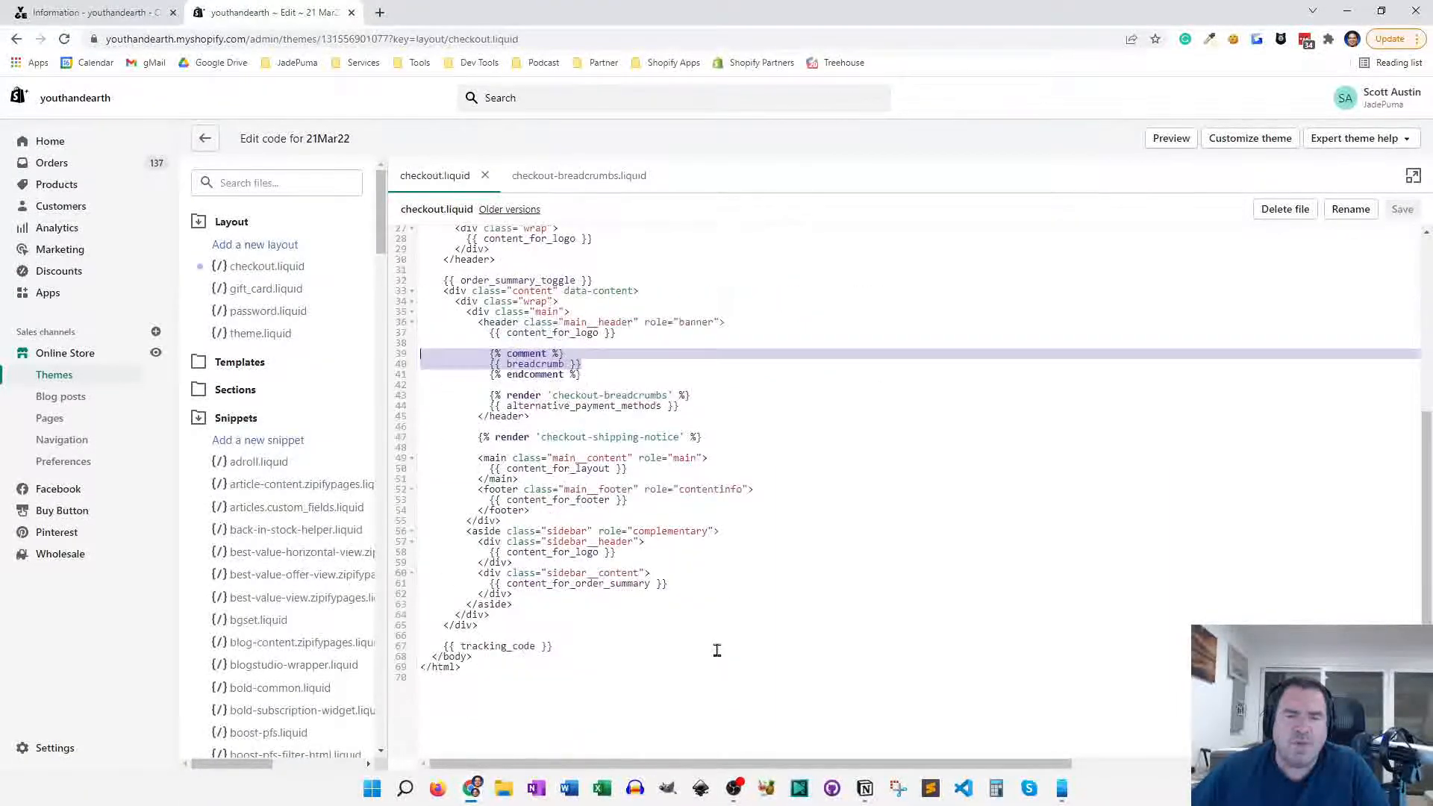
pyautogui.click(590, 363)
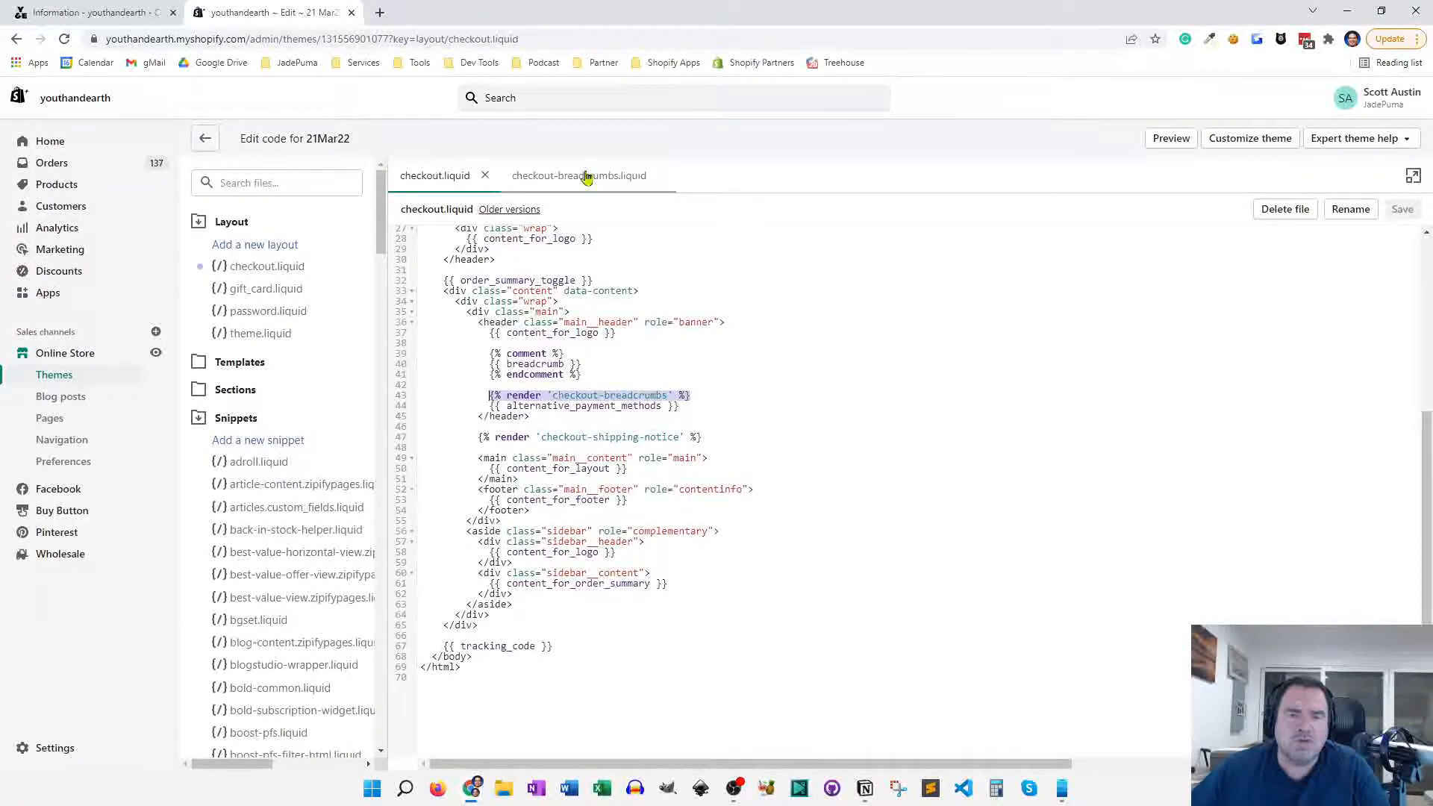
# Review checkout-breadcrumbs.liquid again alongside the checkout.liquid layout that renders it.
pyautogui.click(579, 175)
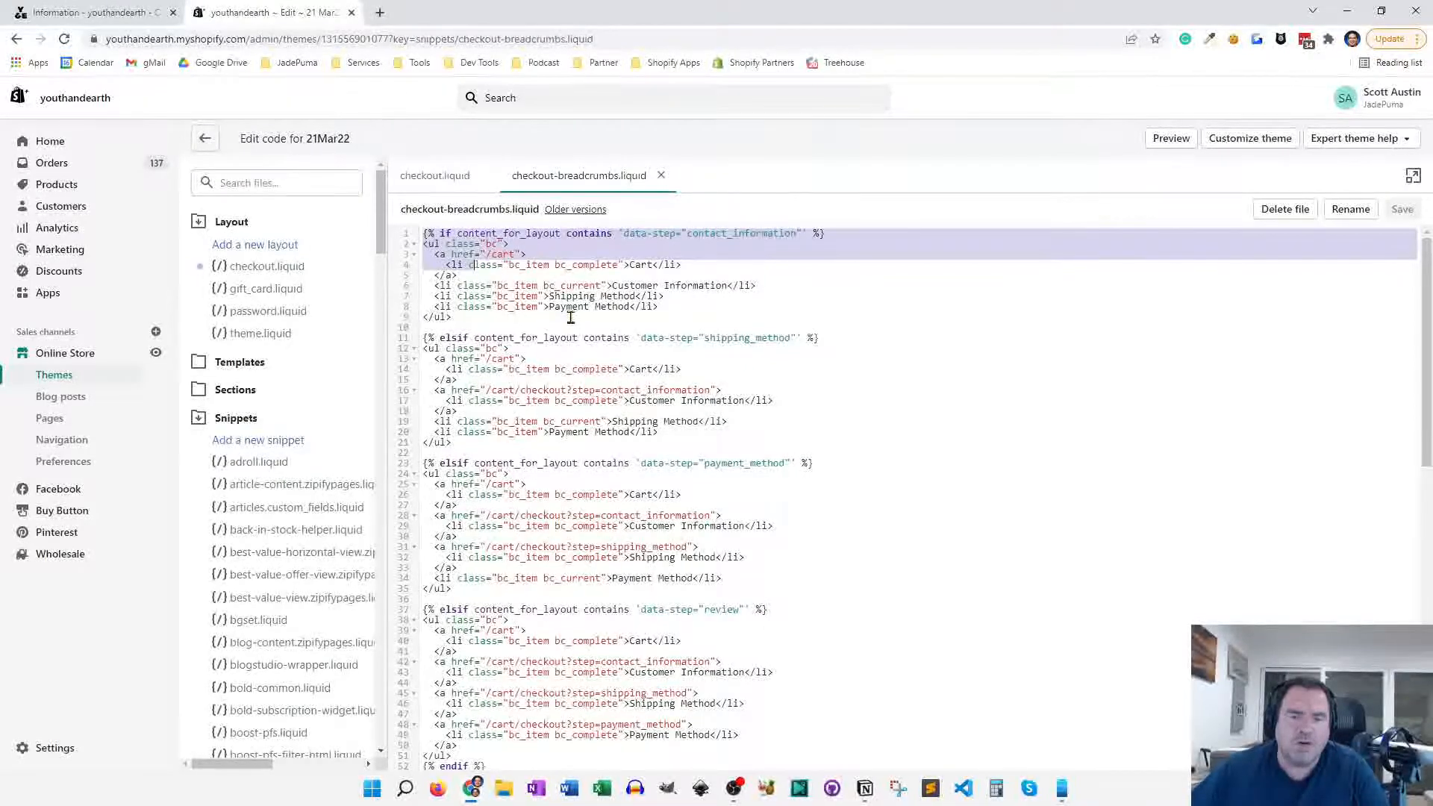
pyautogui.scroll(-3)
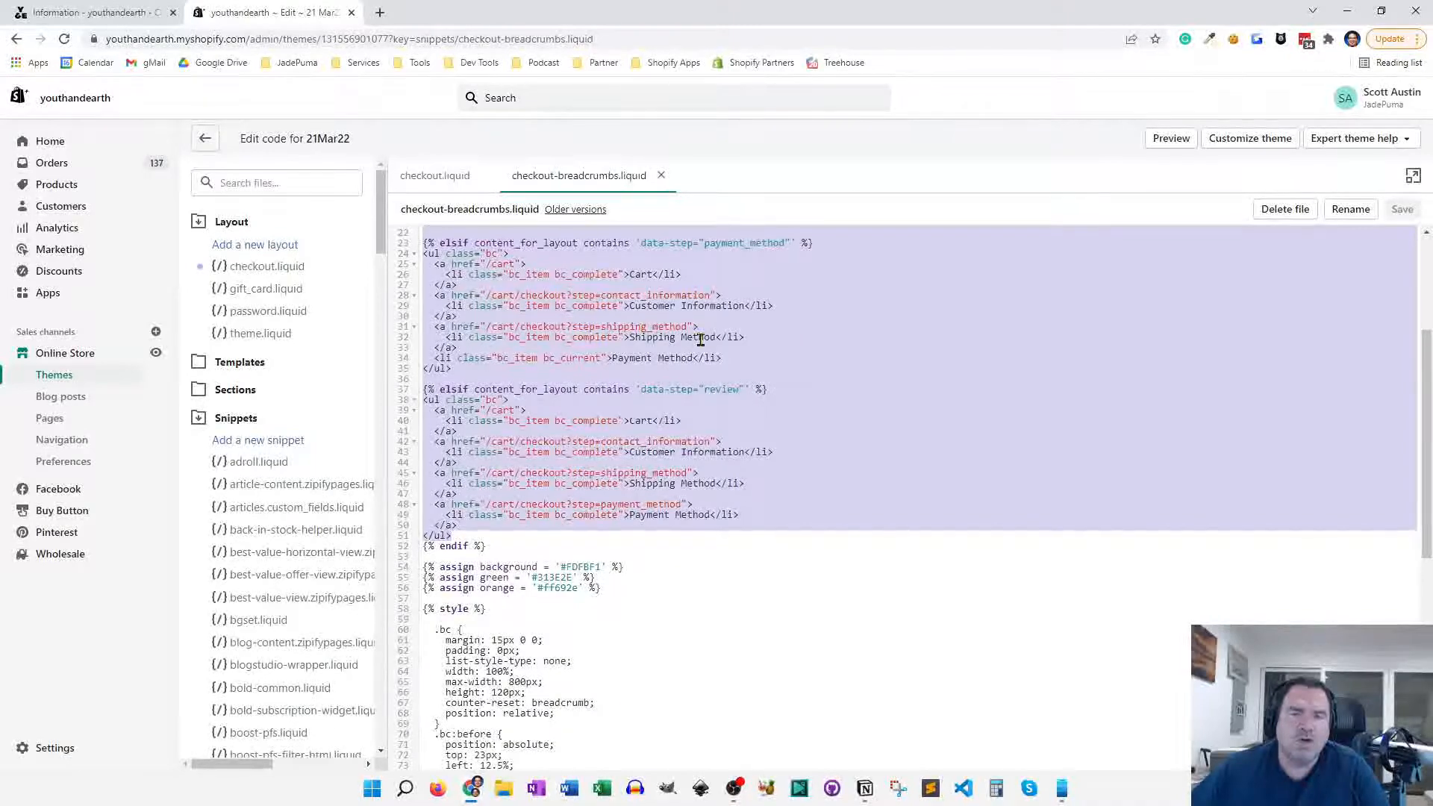
pyautogui.click(434, 175)
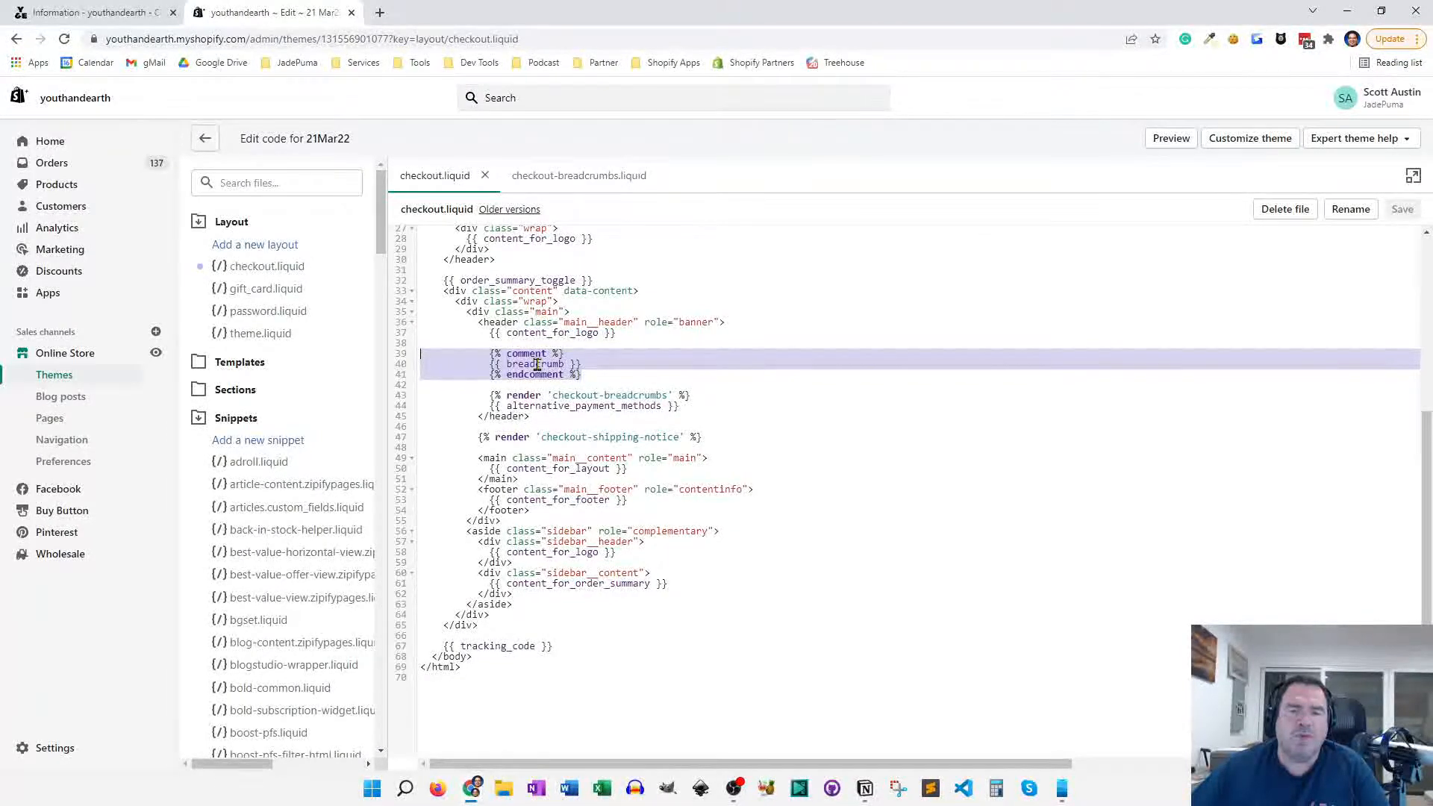
pyautogui.click(578, 176)
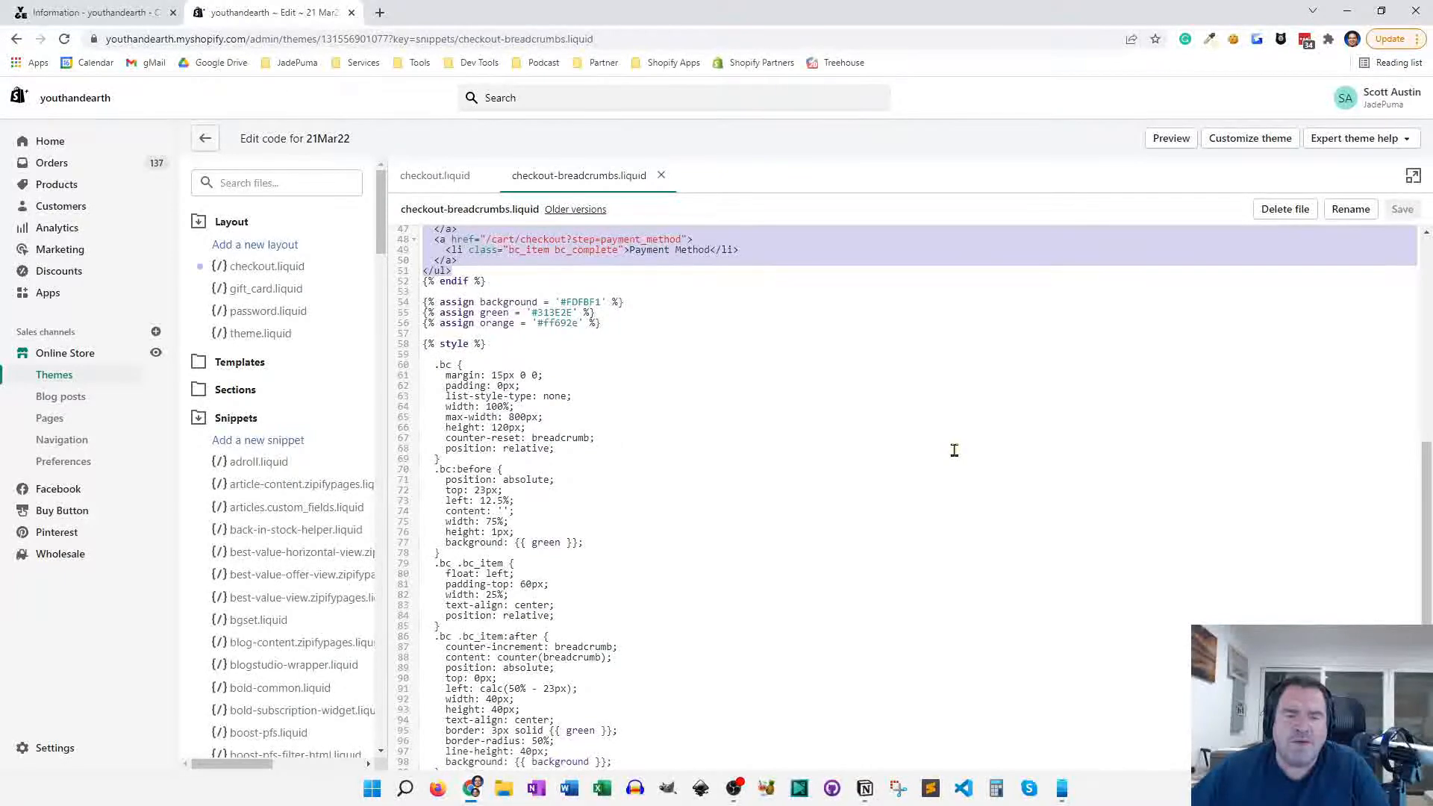
pyautogui.scroll(-3)
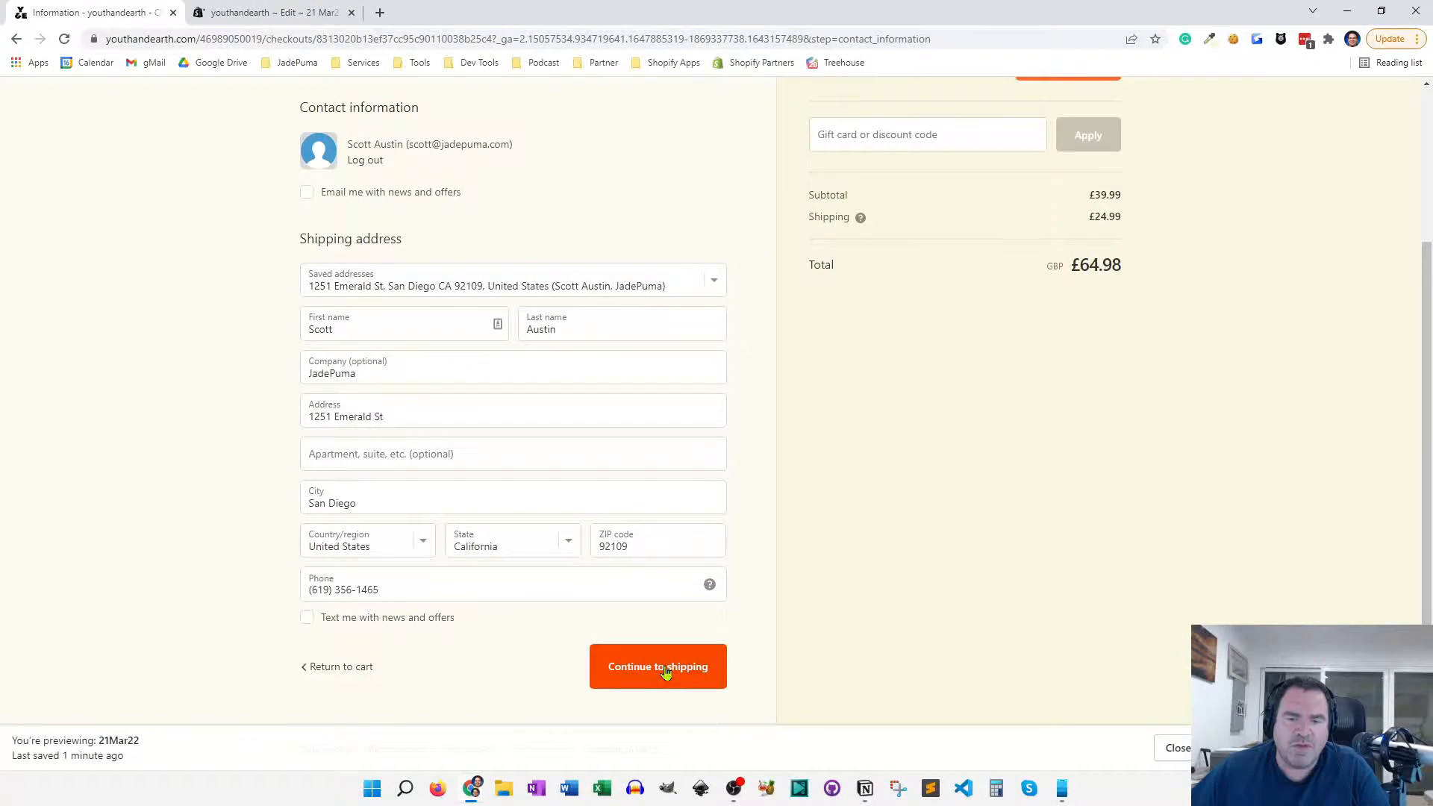
# Advance the checkout preview through the shipping method to Payment, then return to the code editor.
pyautogui.click(657, 666)
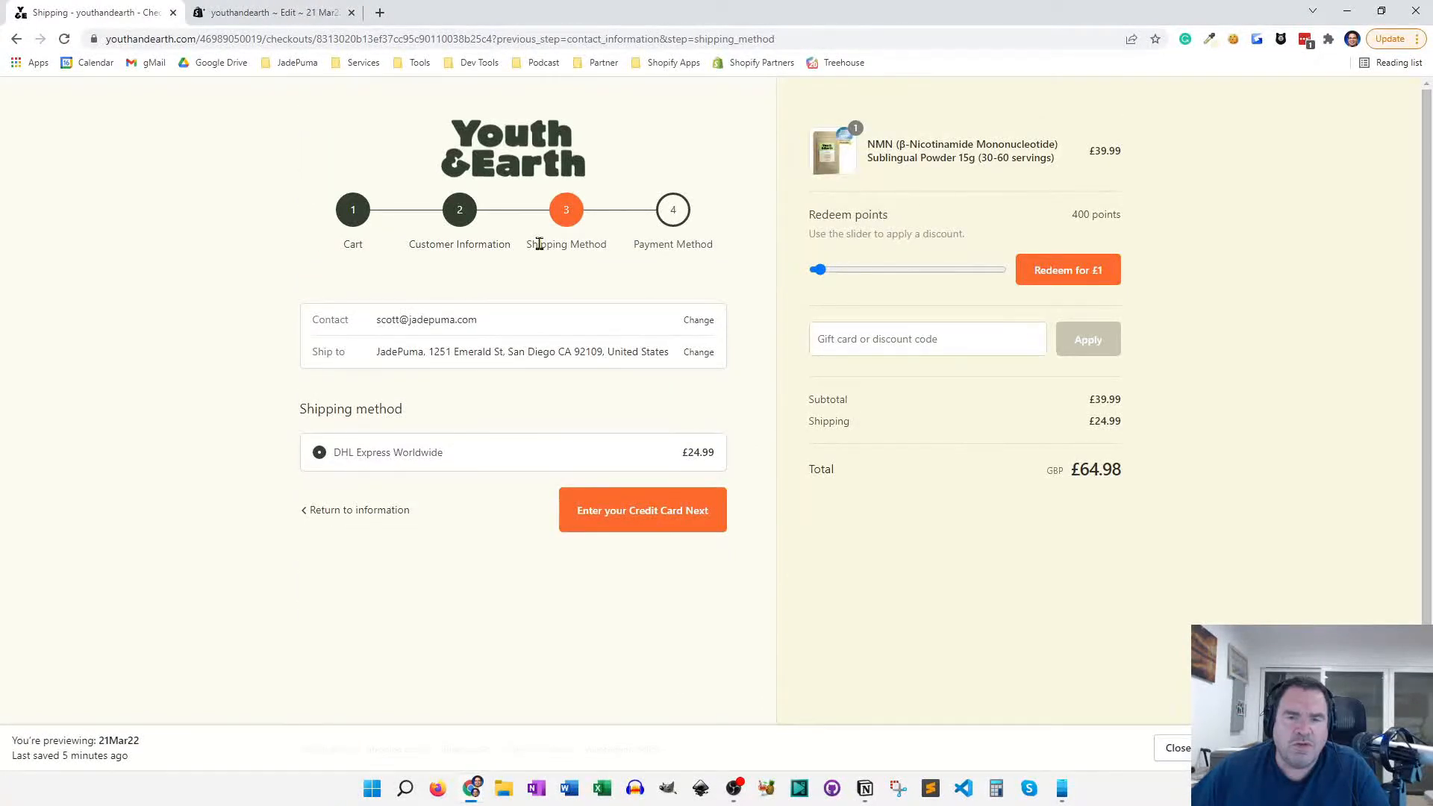
pyautogui.moveTo(460, 252)
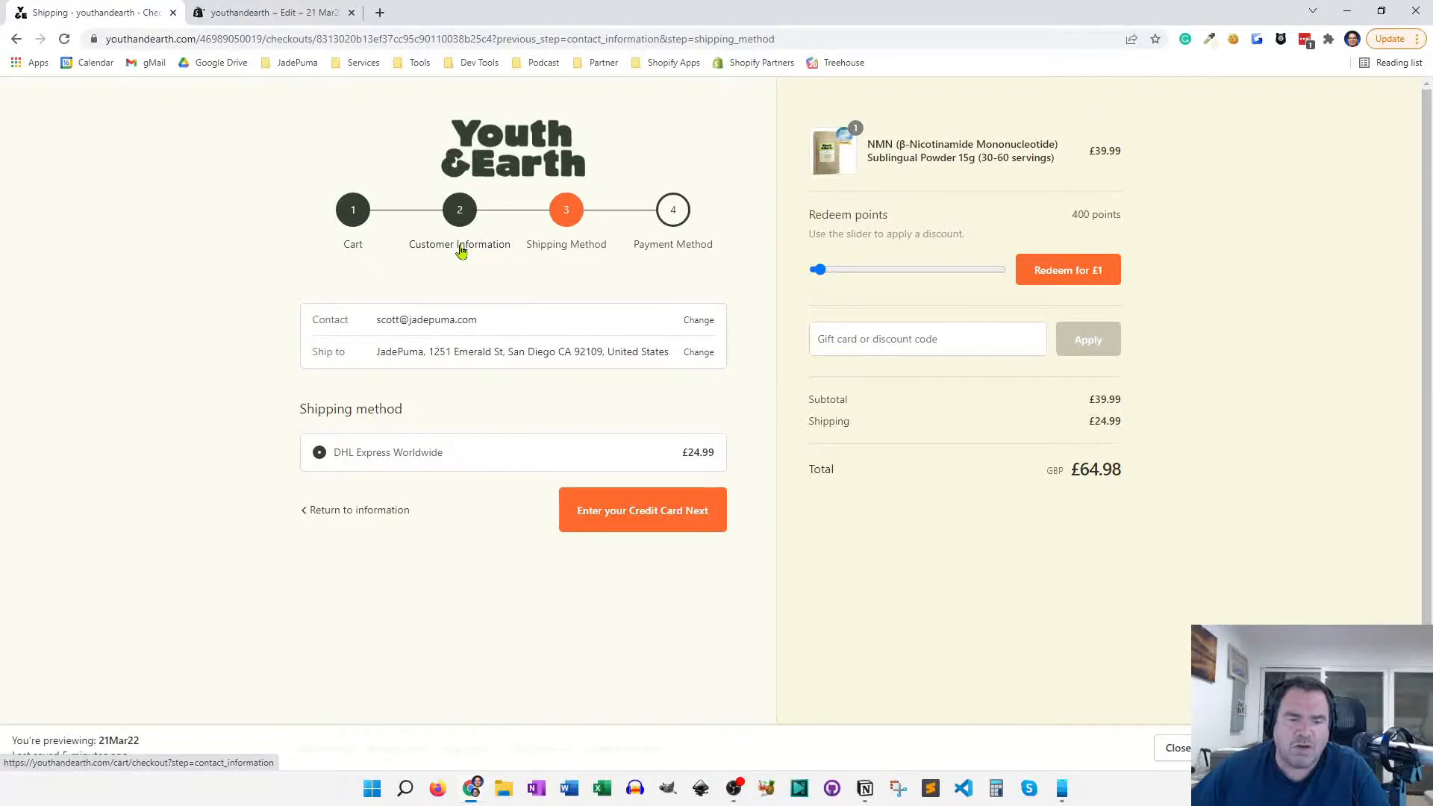
pyautogui.moveTo(696, 245)
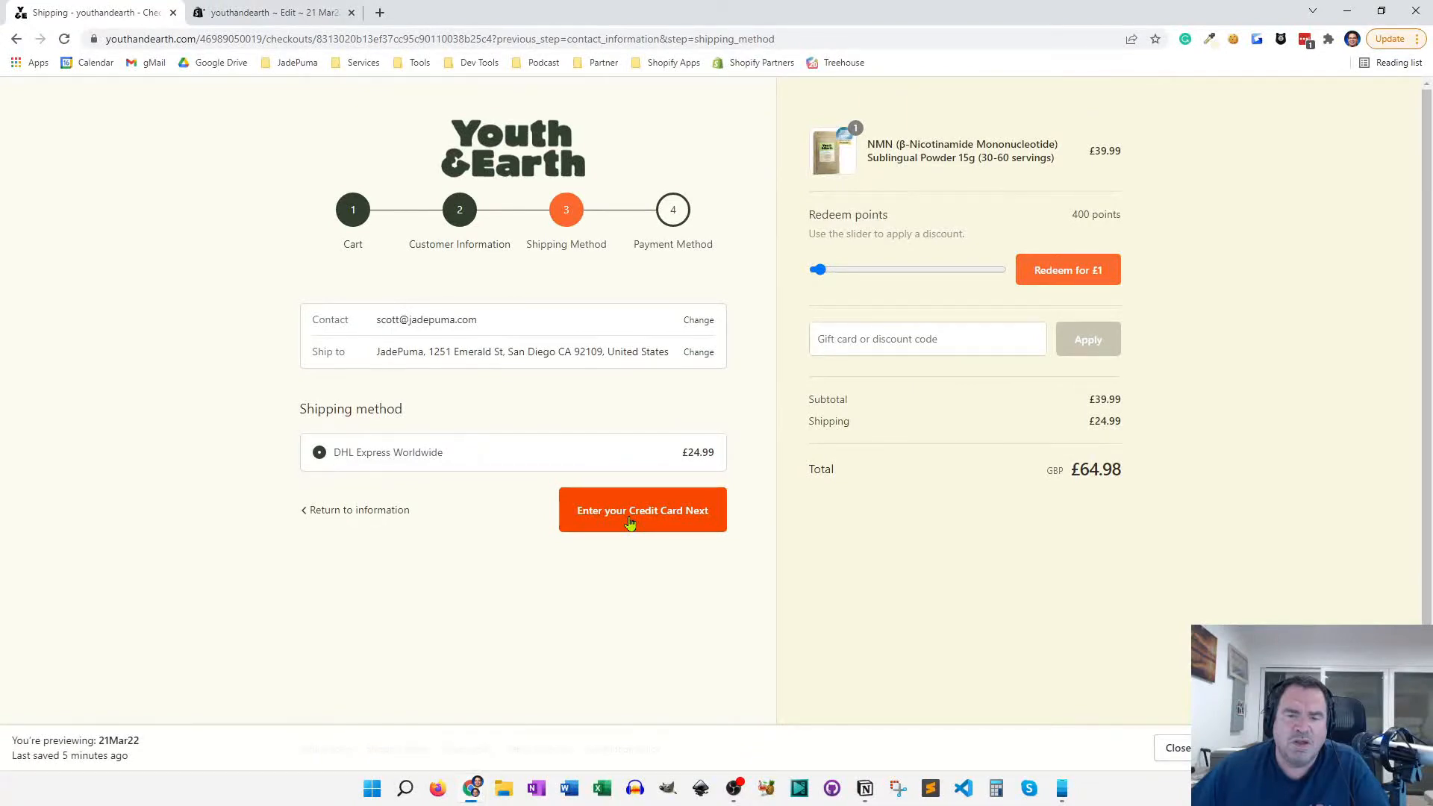
pyautogui.click(642, 510)
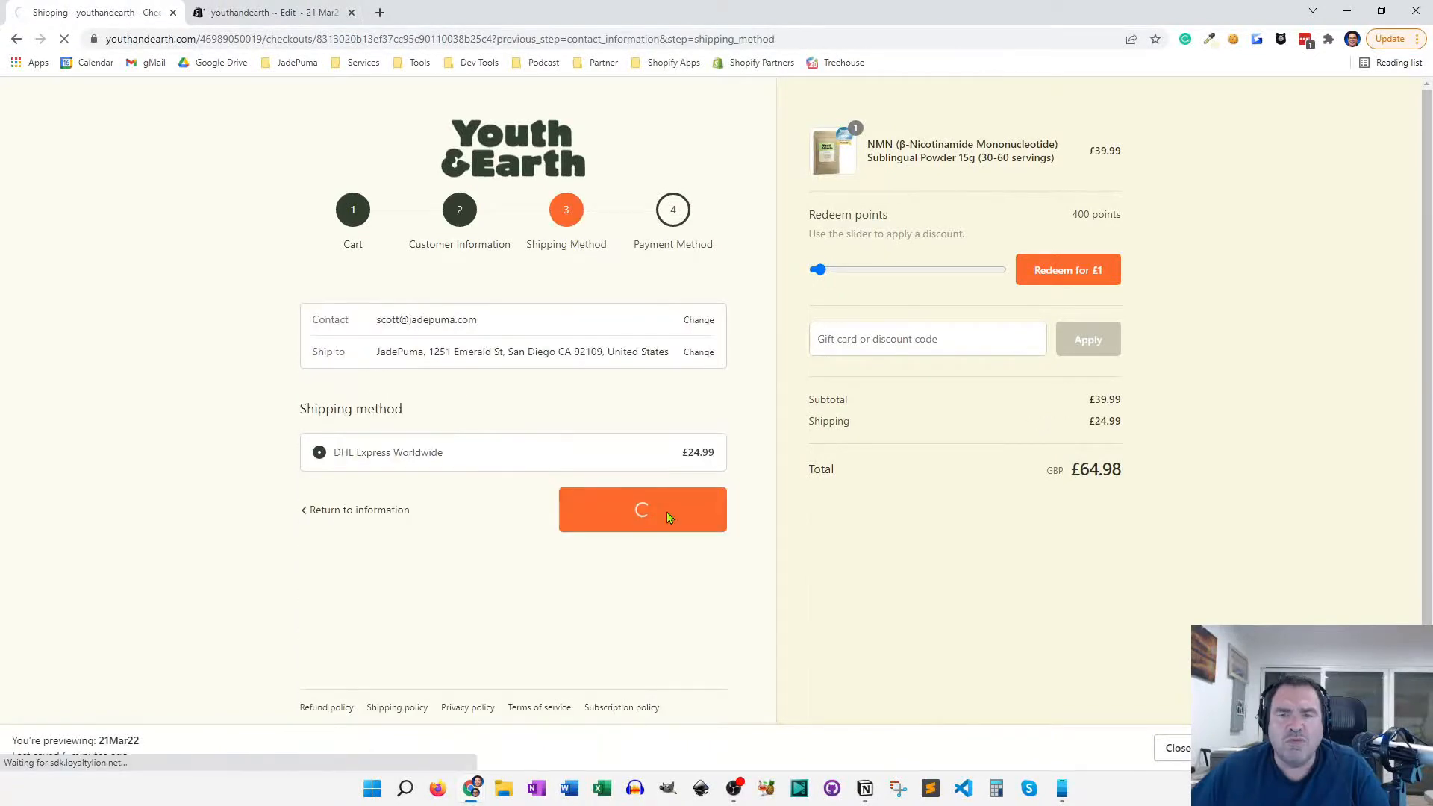
pyautogui.click(642, 508)
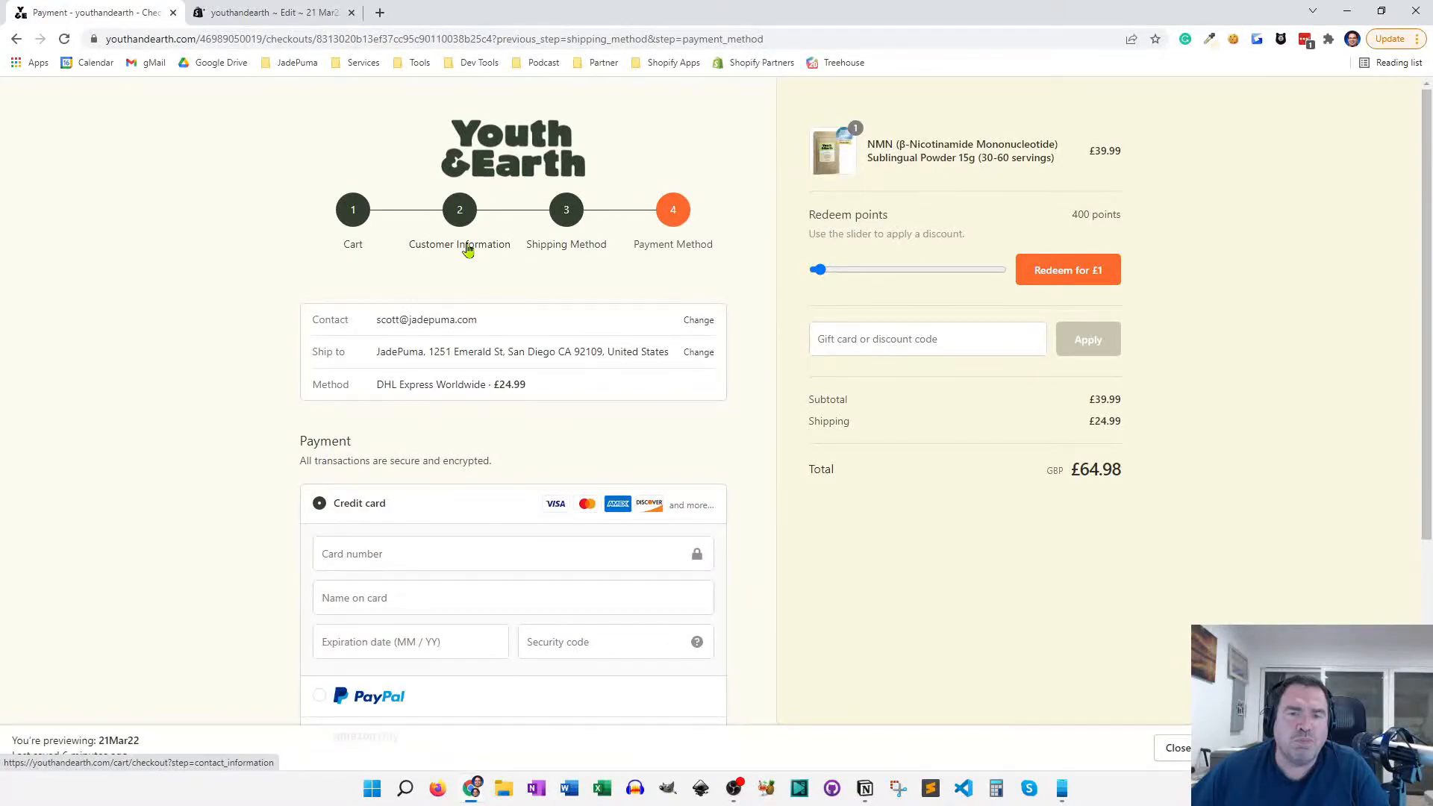
pyautogui.click(270, 12)
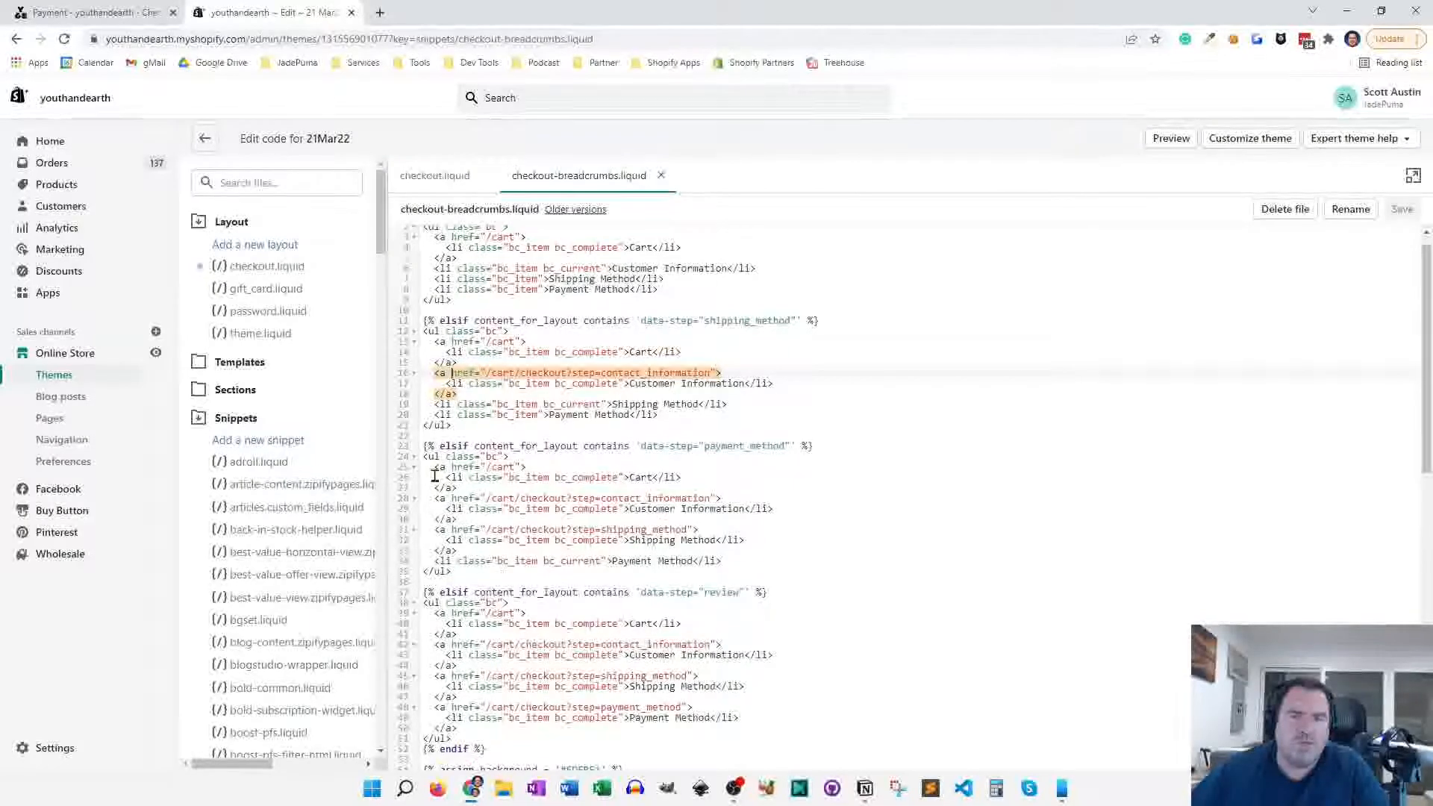
pyautogui.scroll(3)
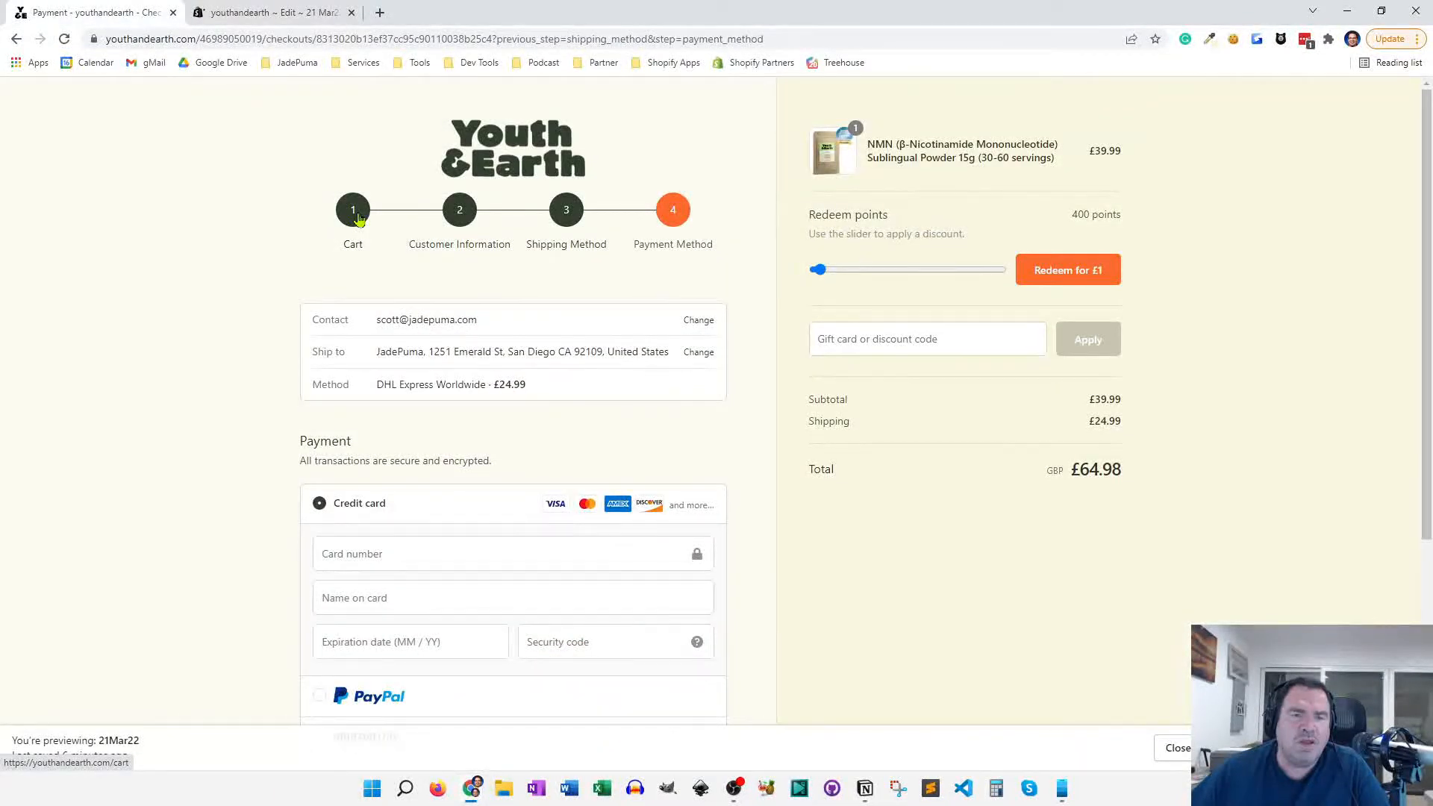
pyautogui.moveTo(561, 243)
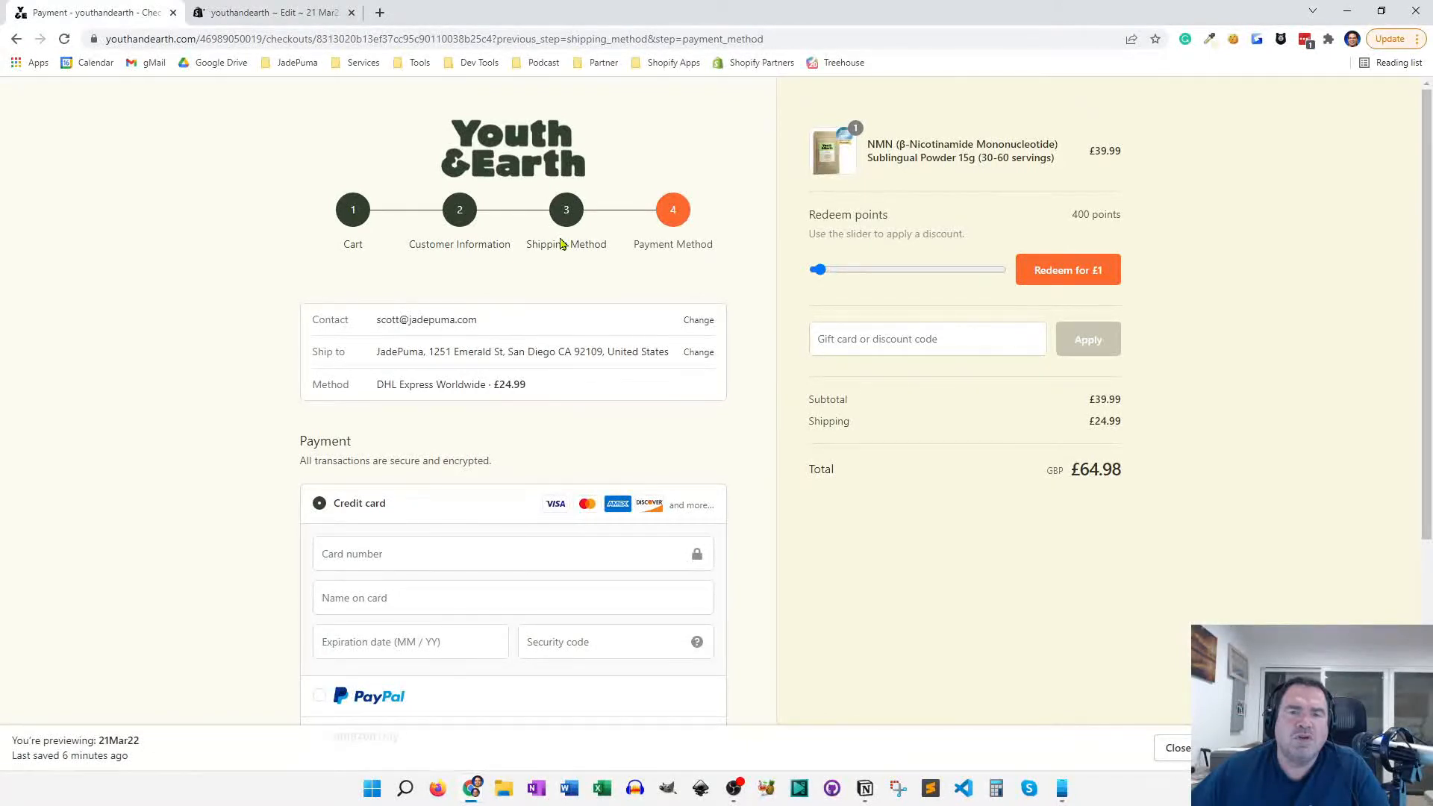
# Go back to Shipping Method via the breadcrumb link and reopen the snippet code.
pyautogui.click(566, 208)
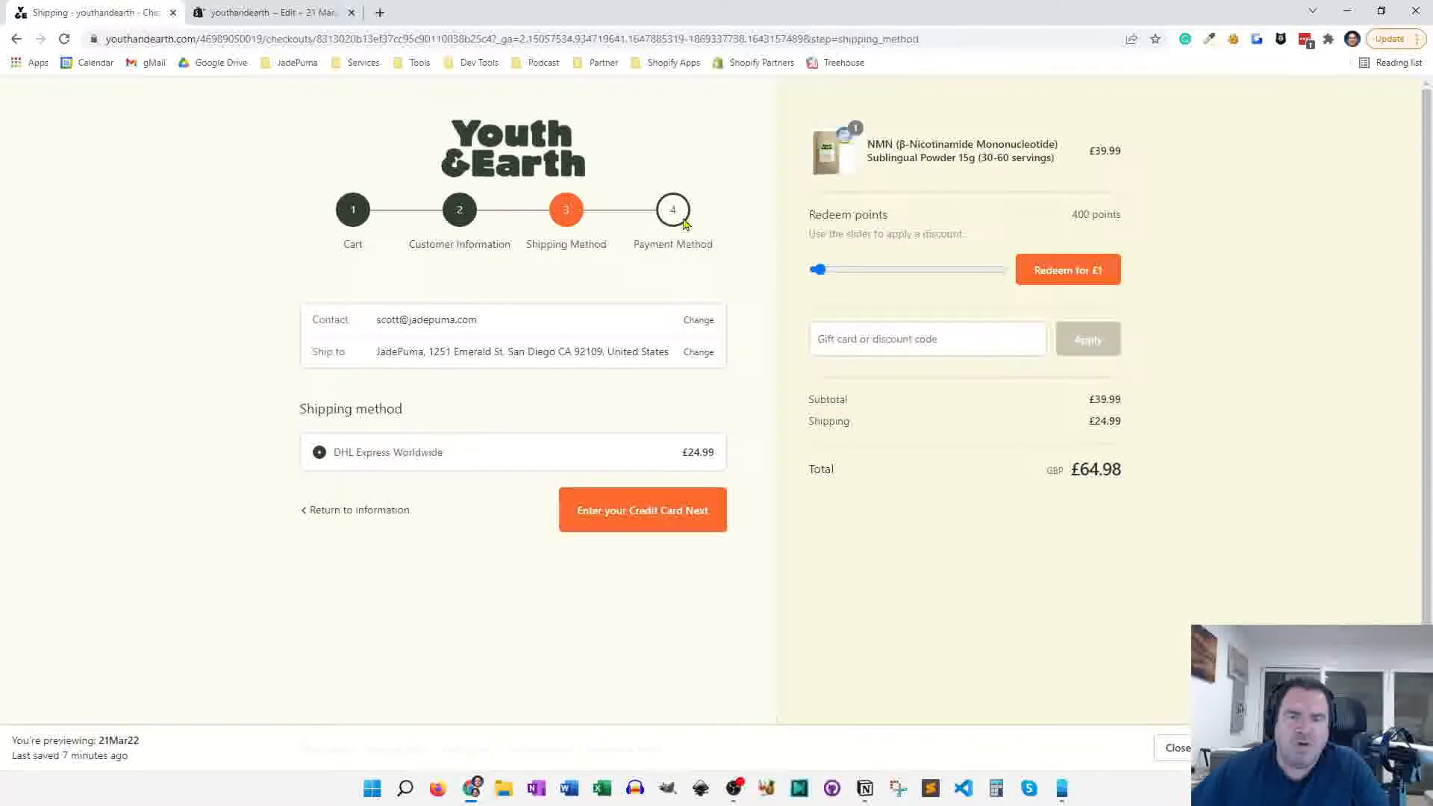
pyautogui.click(270, 12)
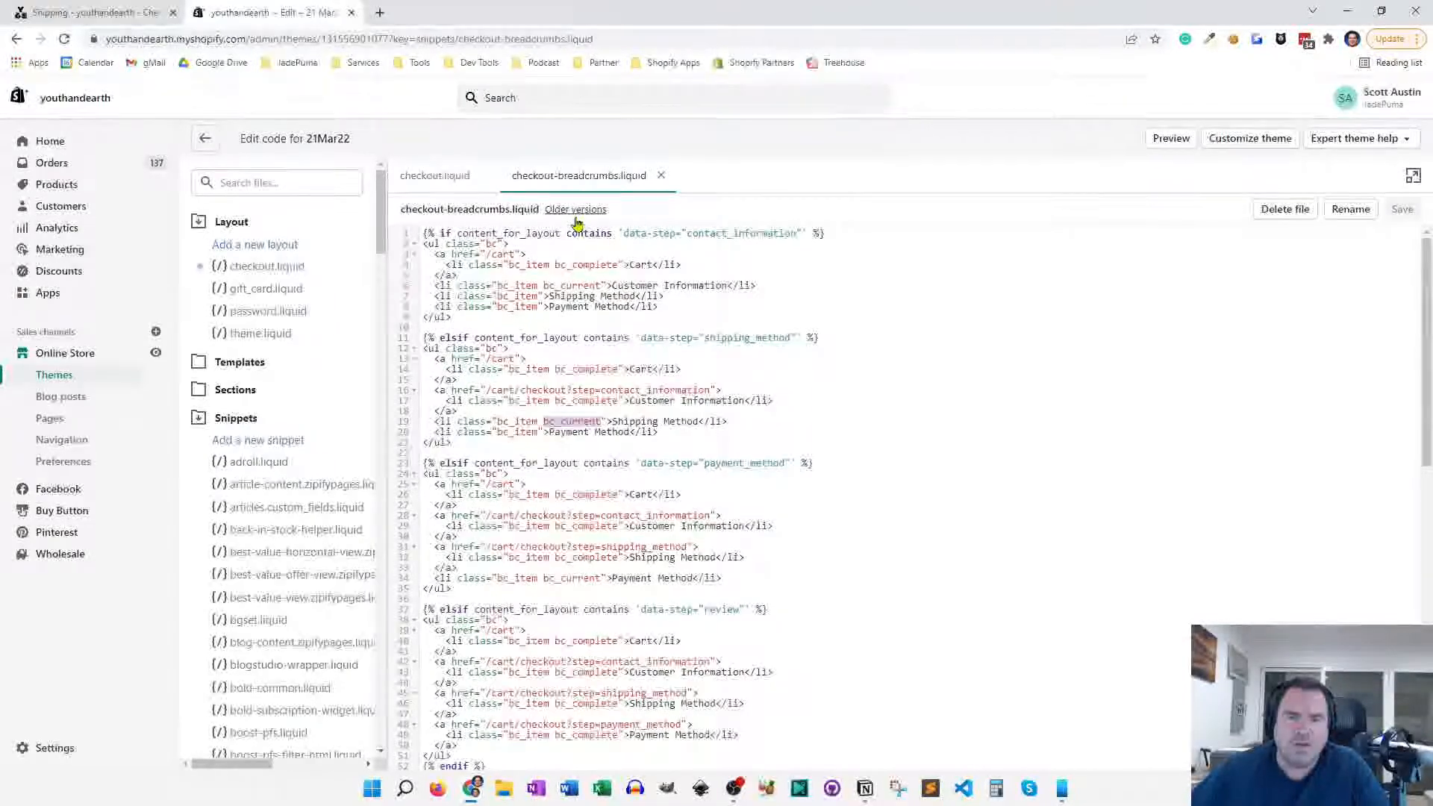
# Scroll through the breadcrumb colour variables and {% style %} rules in checkout-breadcrumbs.liquid.
pyautogui.scroll(-3)
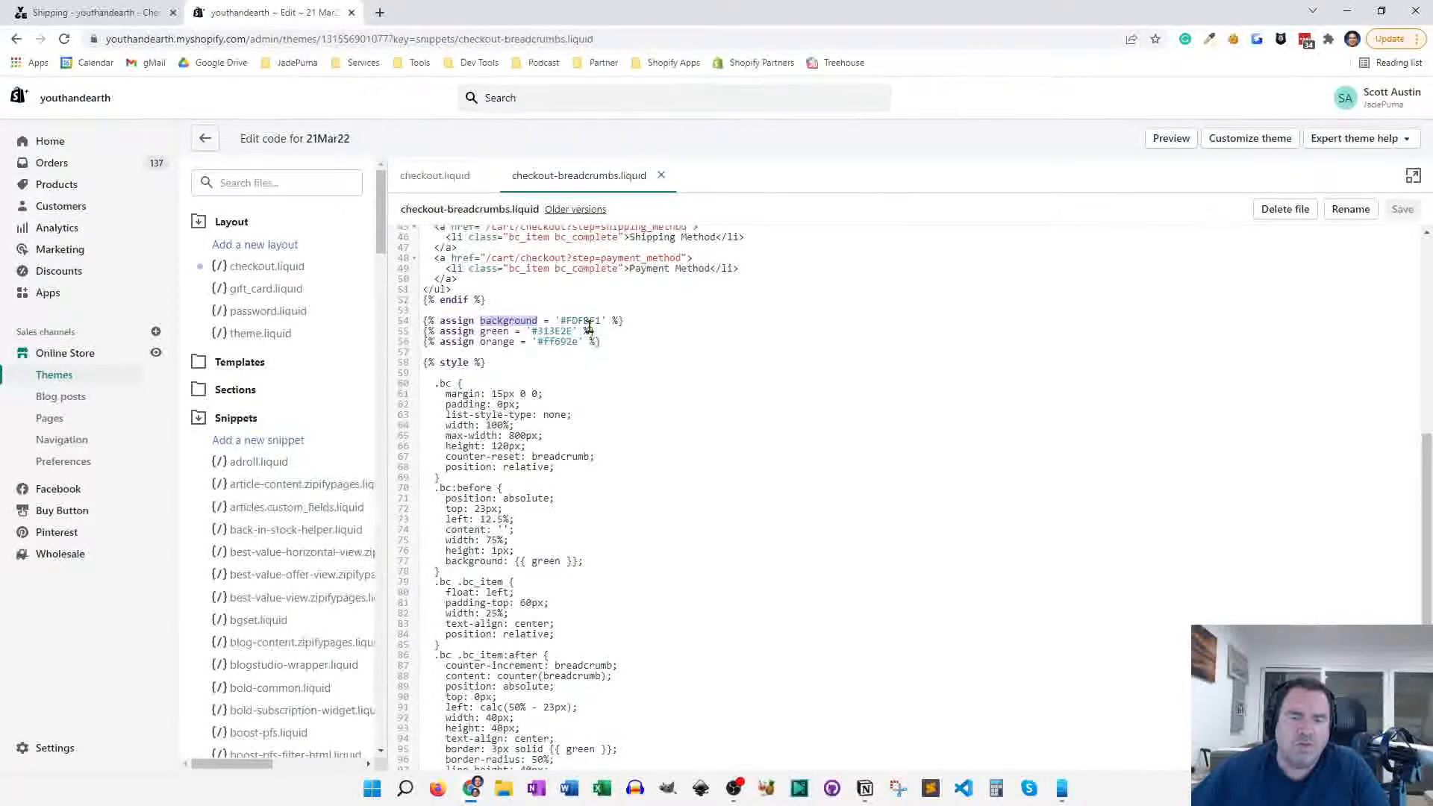
pyautogui.scroll(-3)
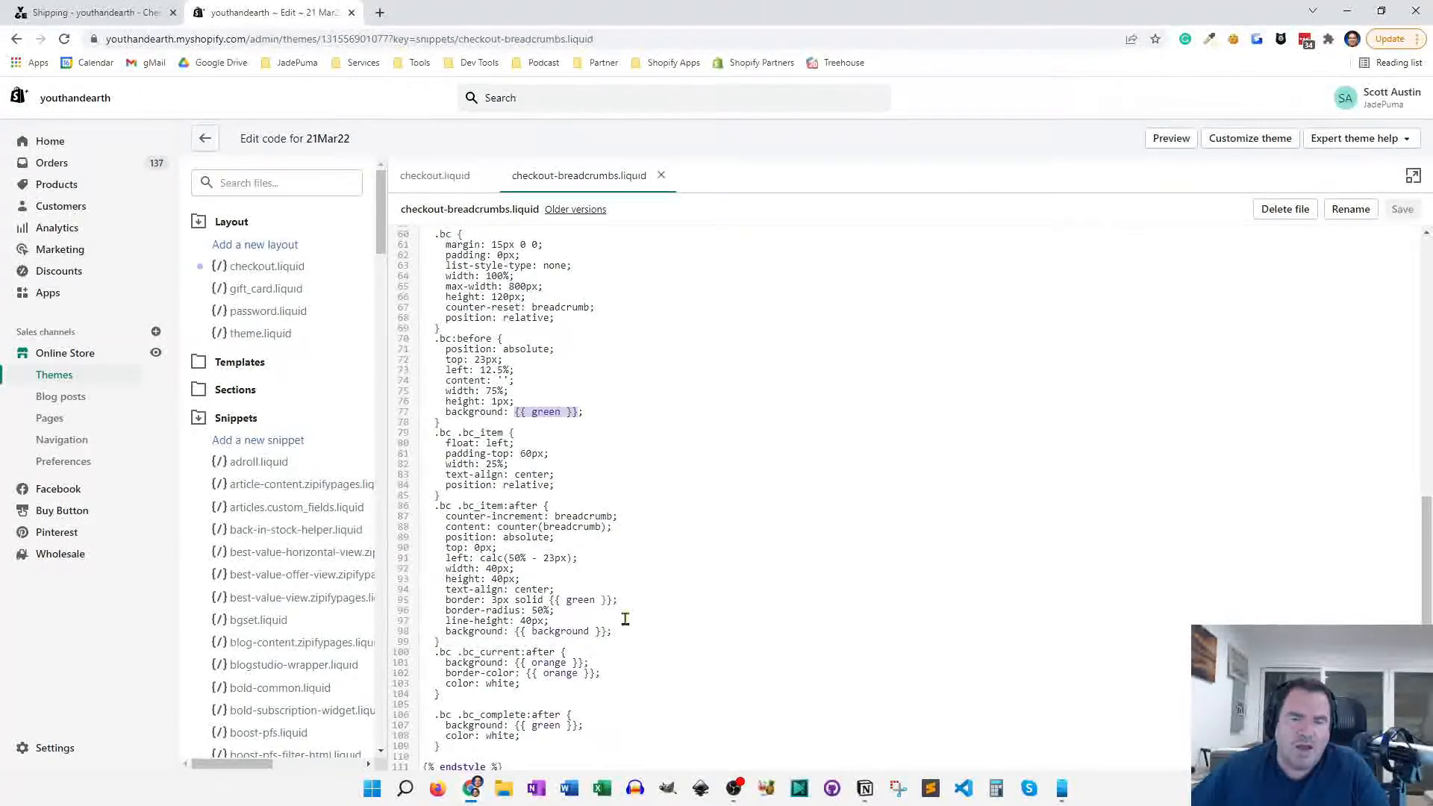
pyautogui.scroll(3)
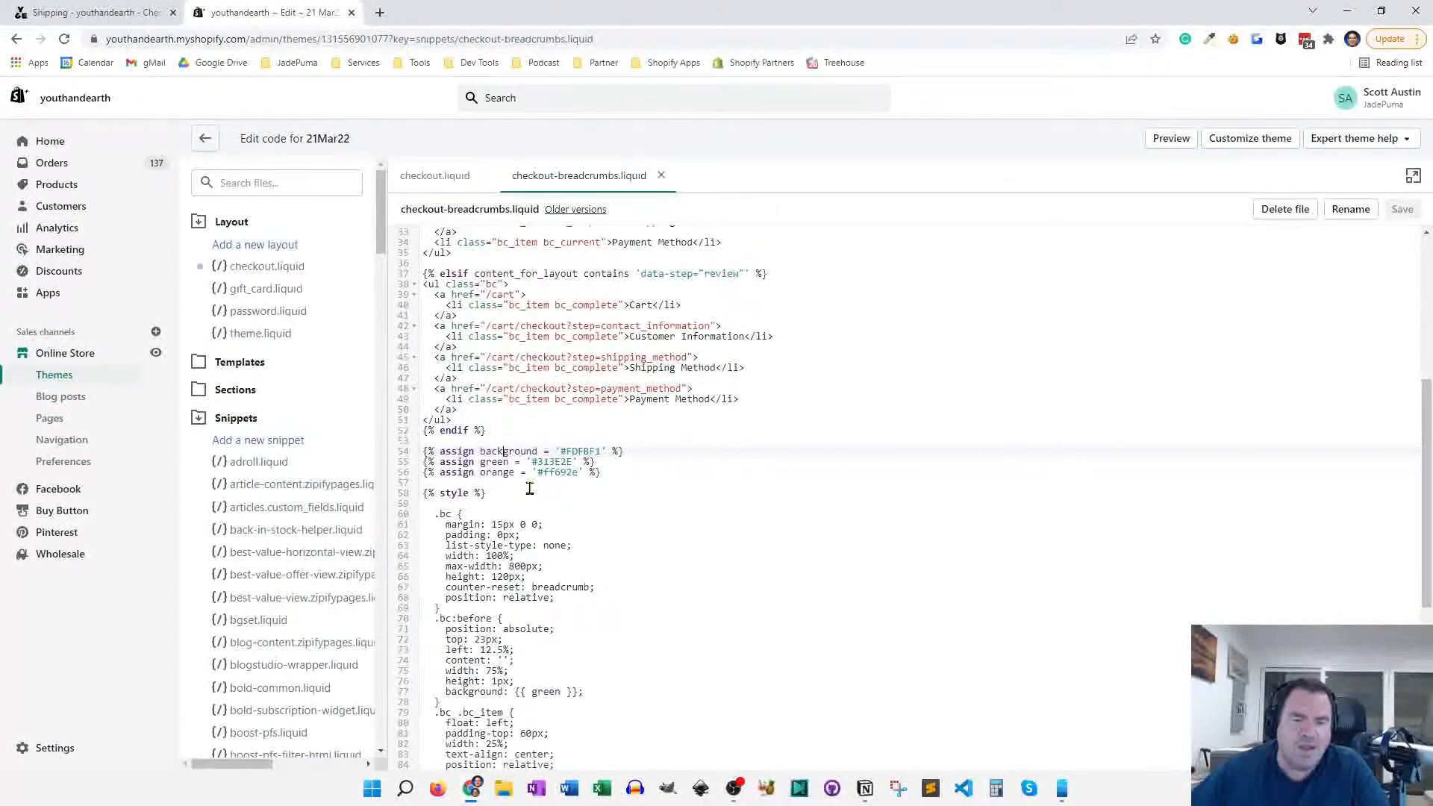
pyautogui.scroll(-3)
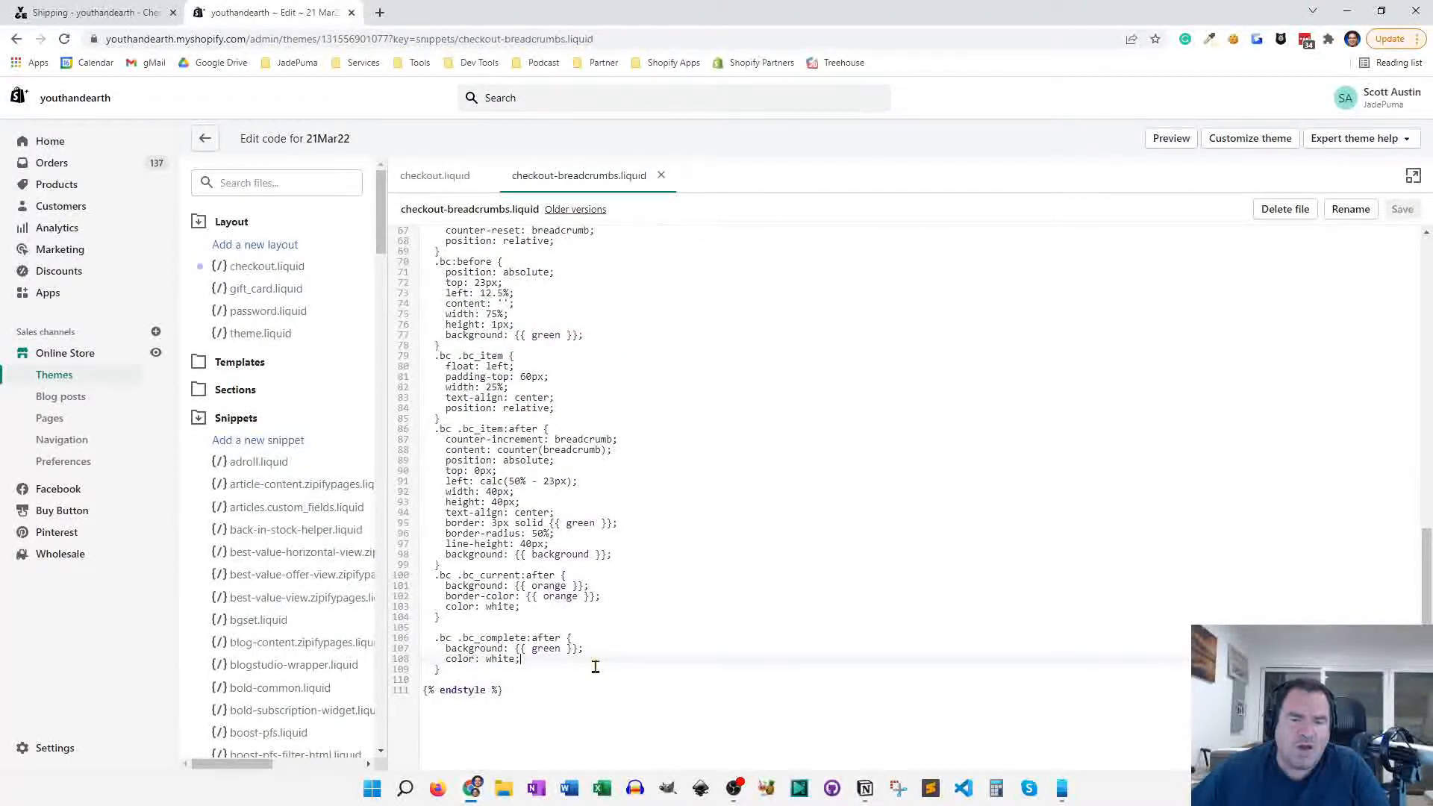
pyautogui.scroll(3)
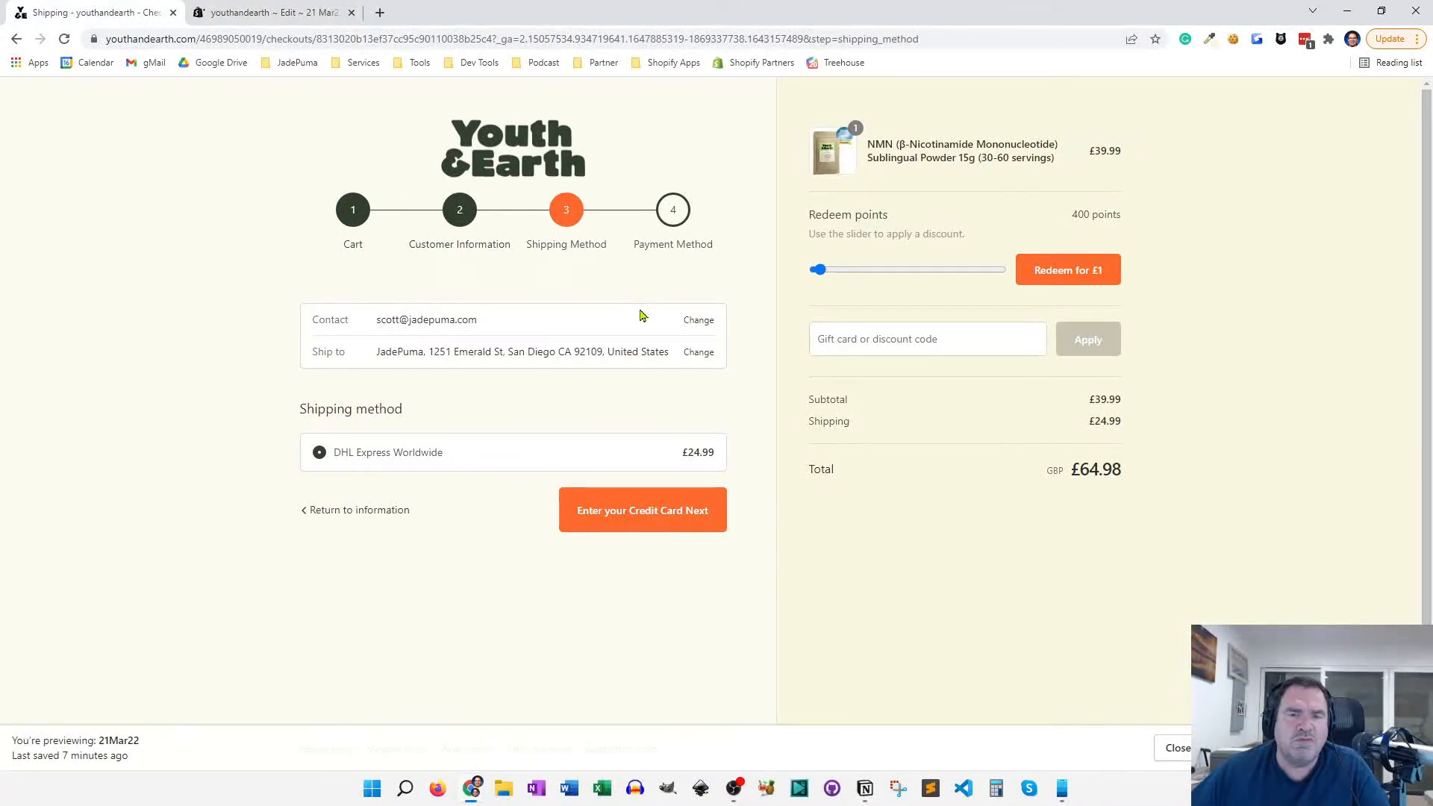
# View the colour assigns in the code editor, then bring up checkout.liquid.
pyautogui.click(265, 12)
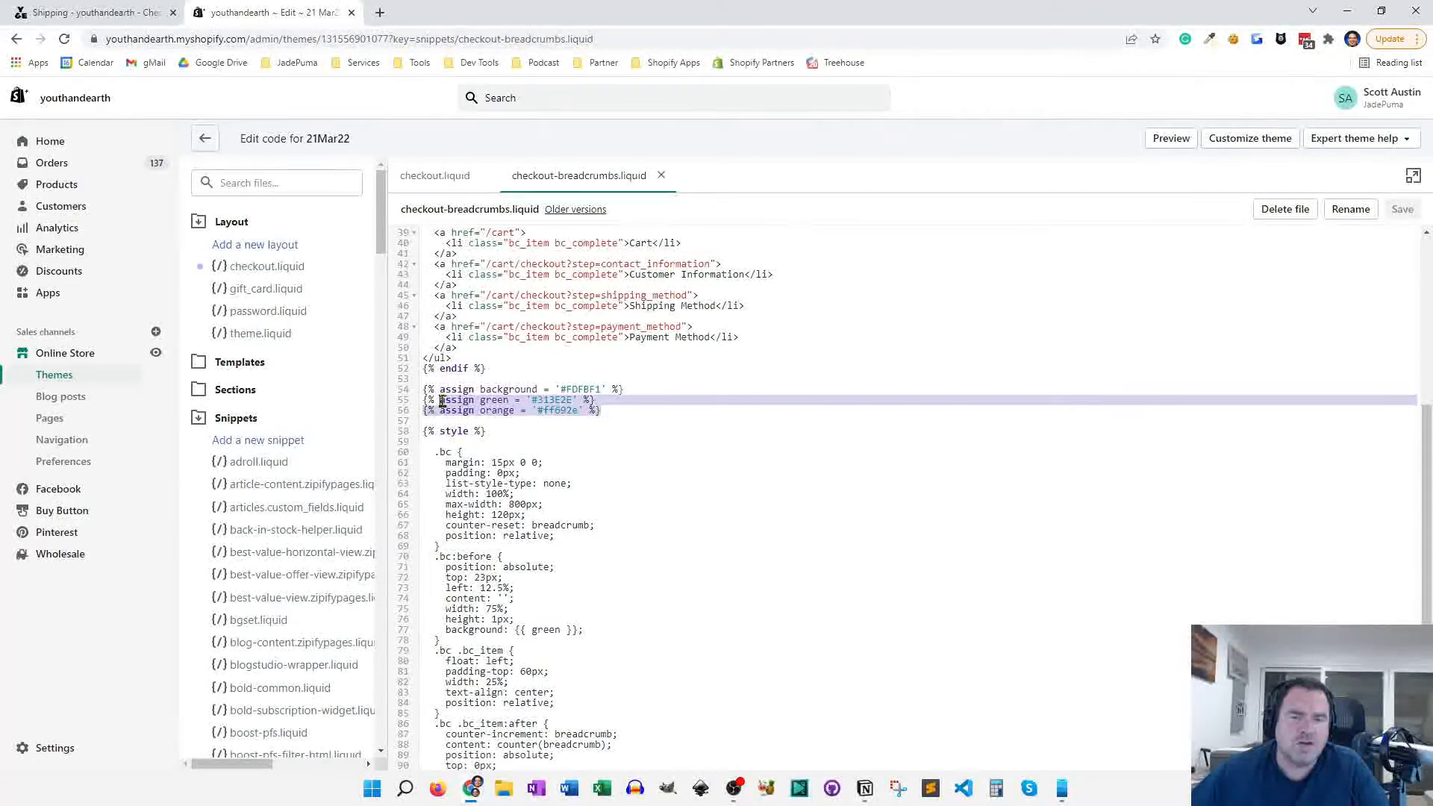
pyautogui.click(435, 175)
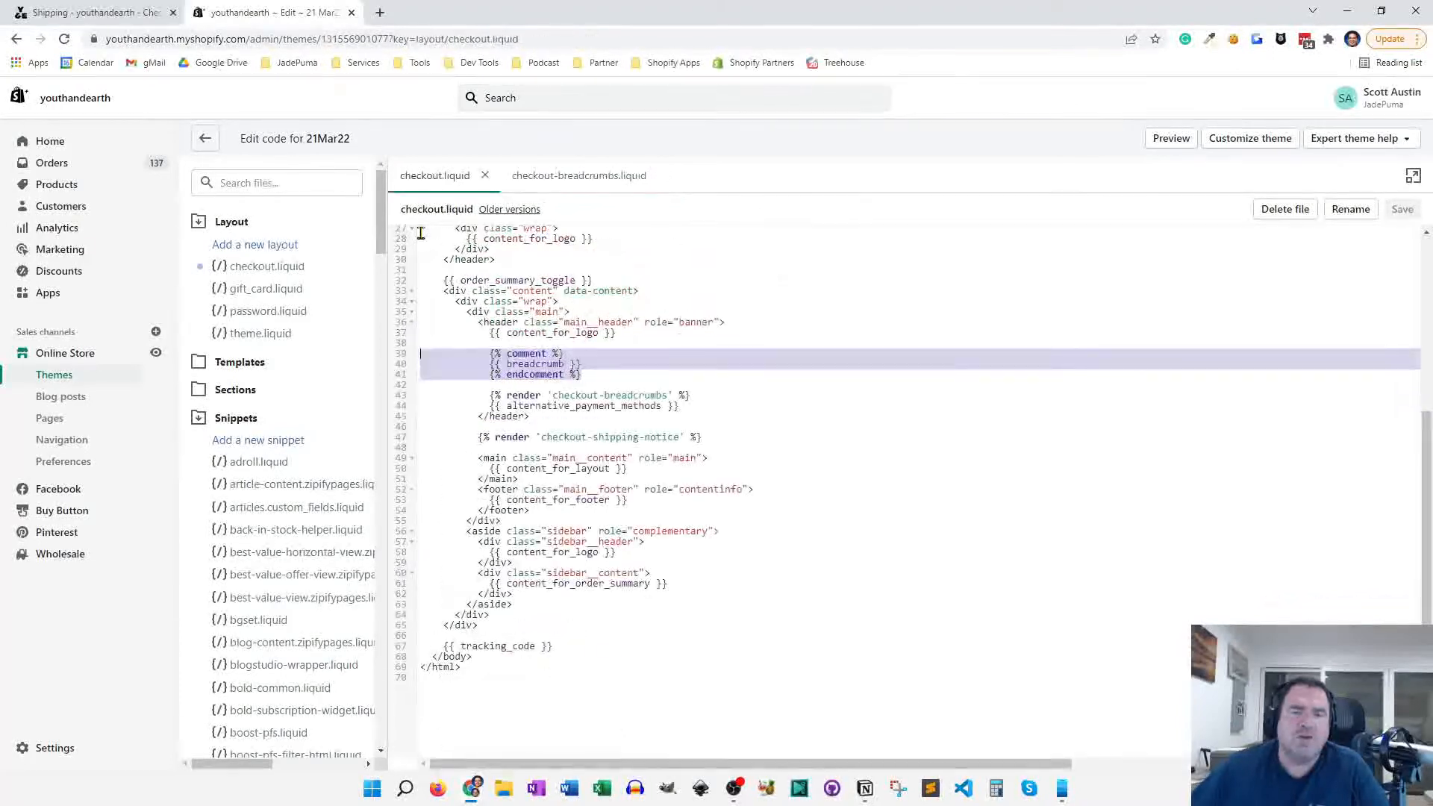